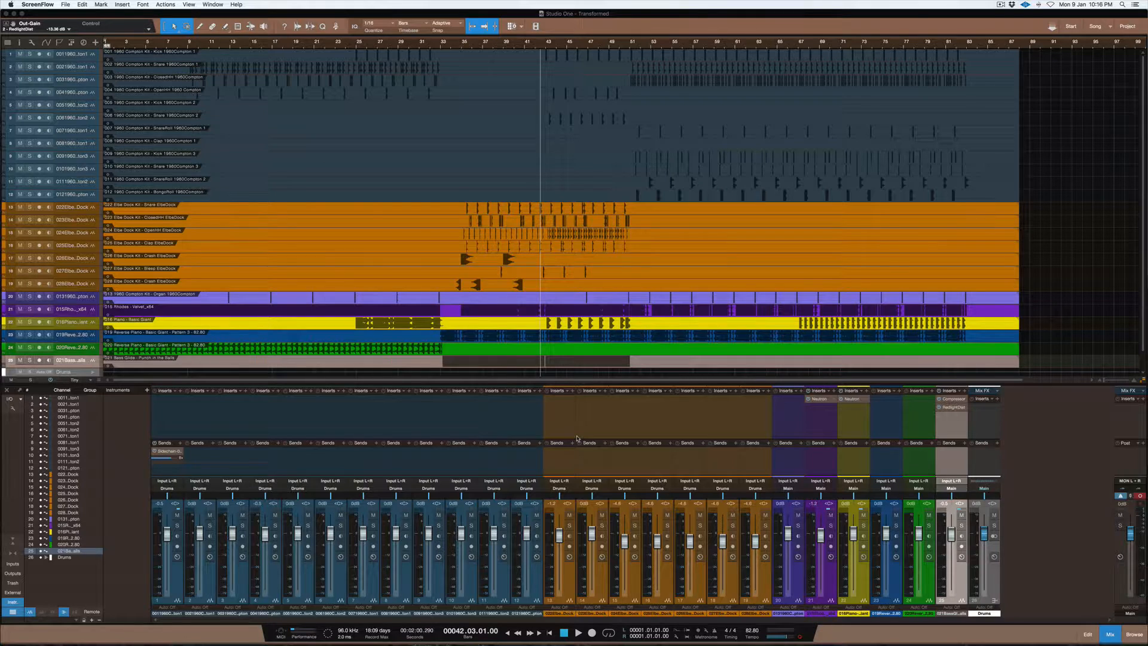
mouse_move(1030, 479)
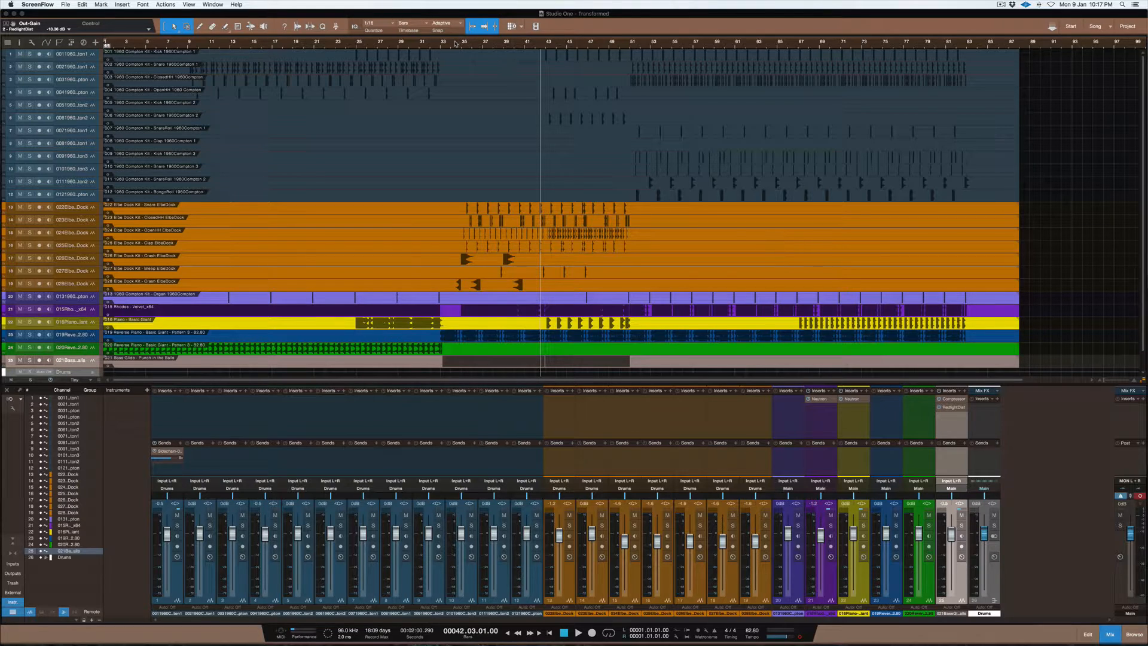
Move playback back to an earlier point near the start of the song.
click(454, 42)
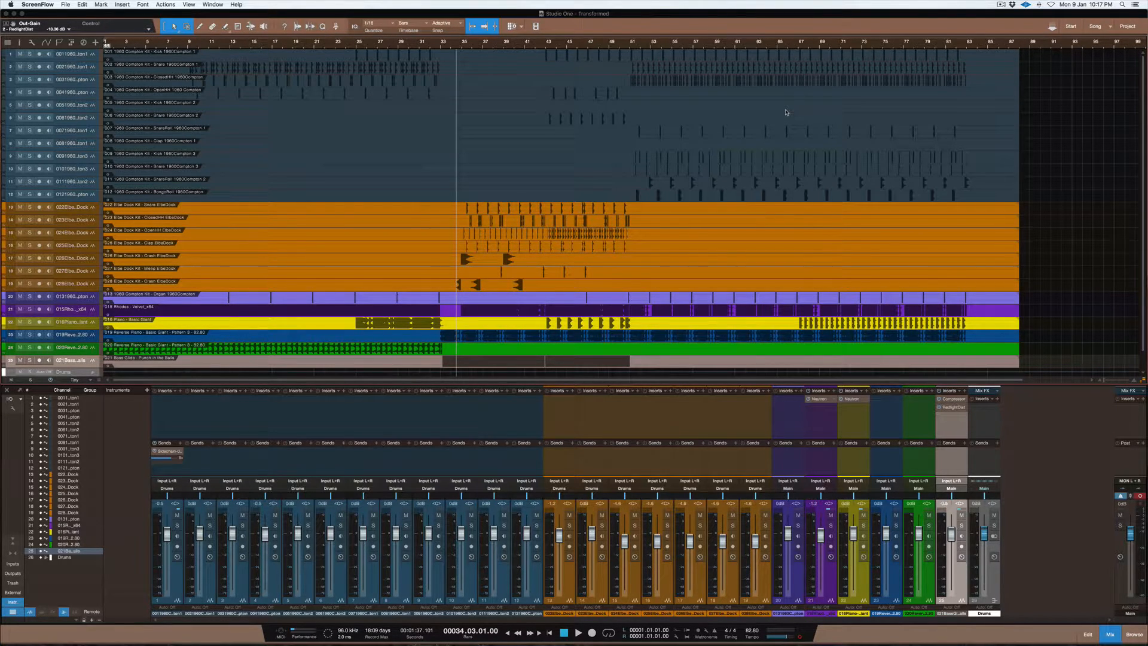
mouse_move(582, 268)
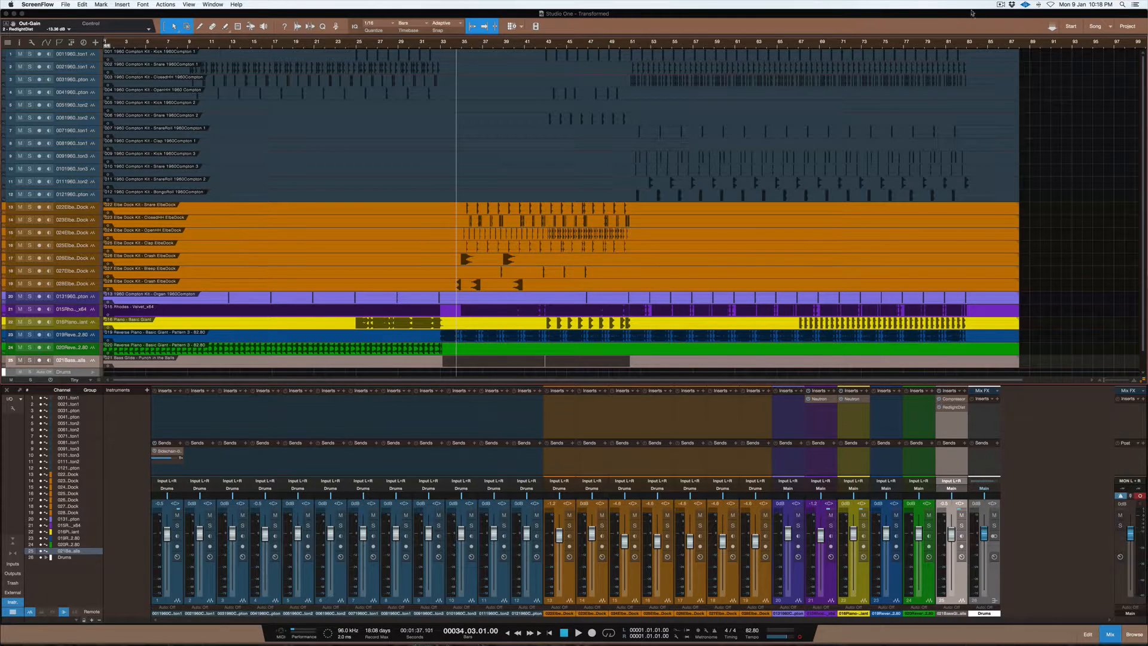
click(1002, 4)
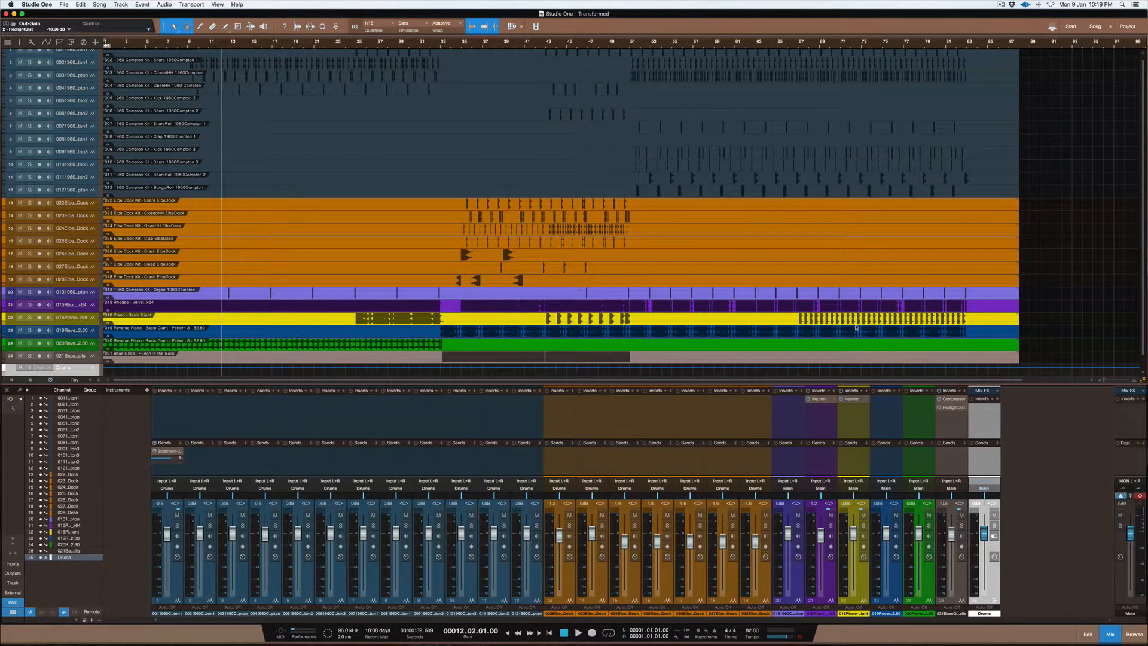
mouse_move(402, 500)
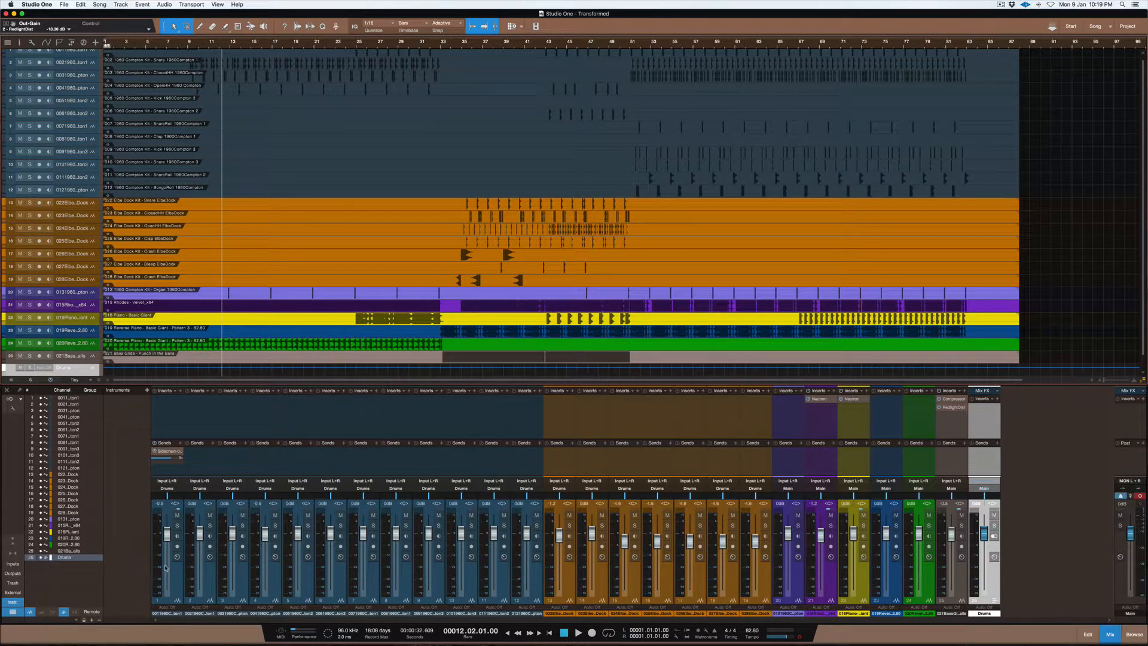
click(526, 481)
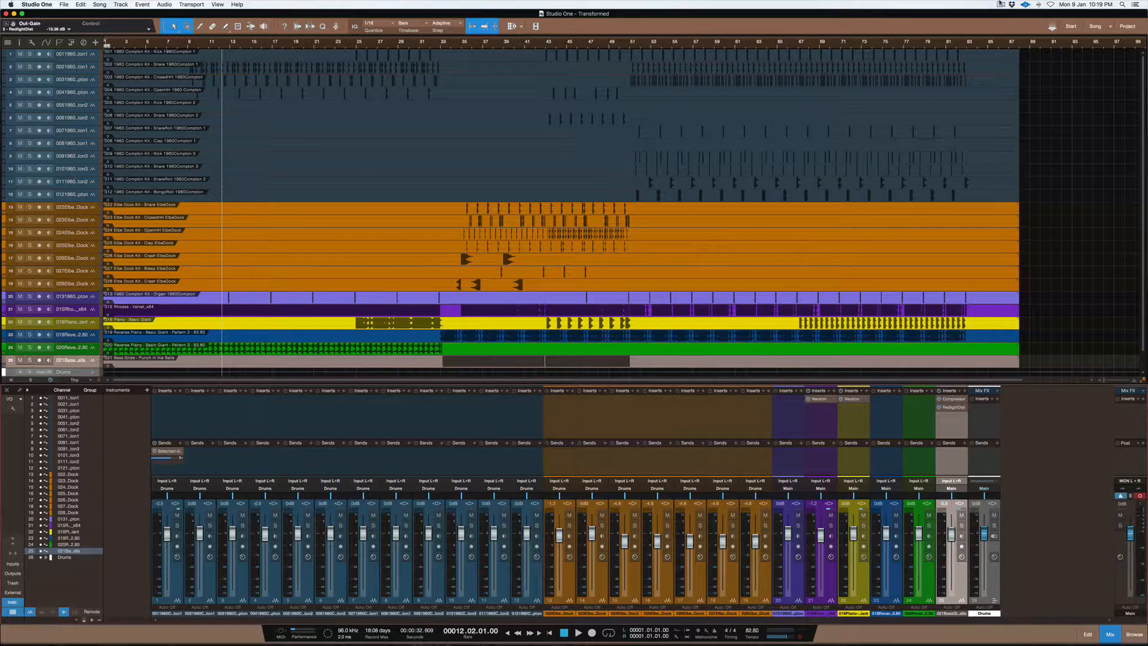
click(1001, 4)
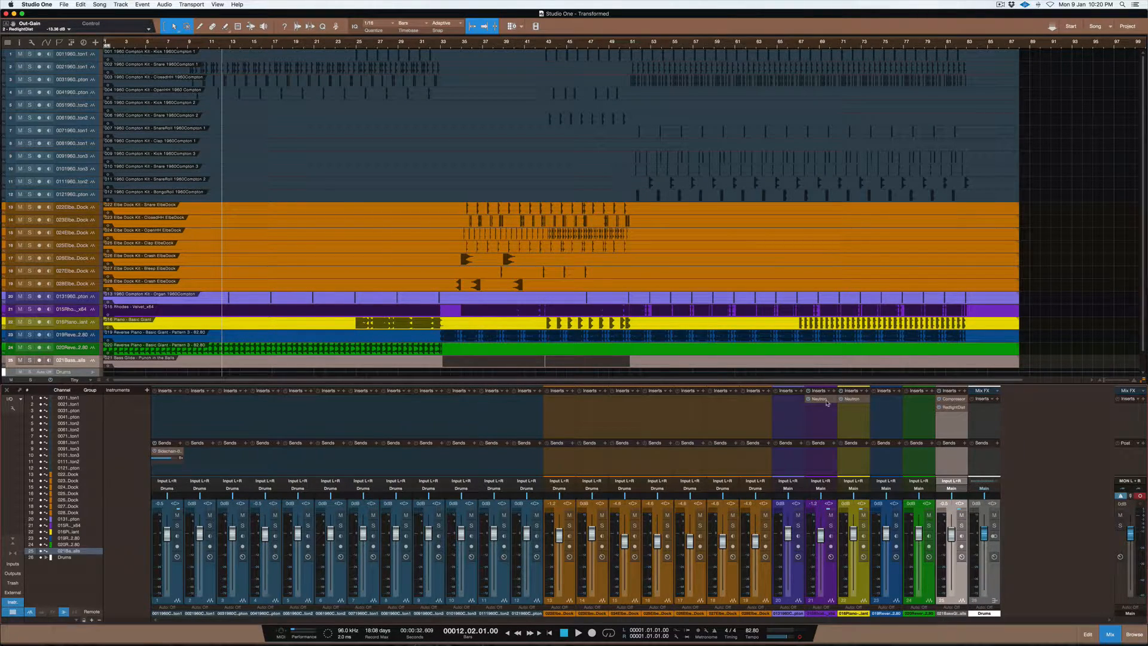
Open the Rhodes Neutron and A/B its processing by toggling bypass on and off.
click(818, 399)
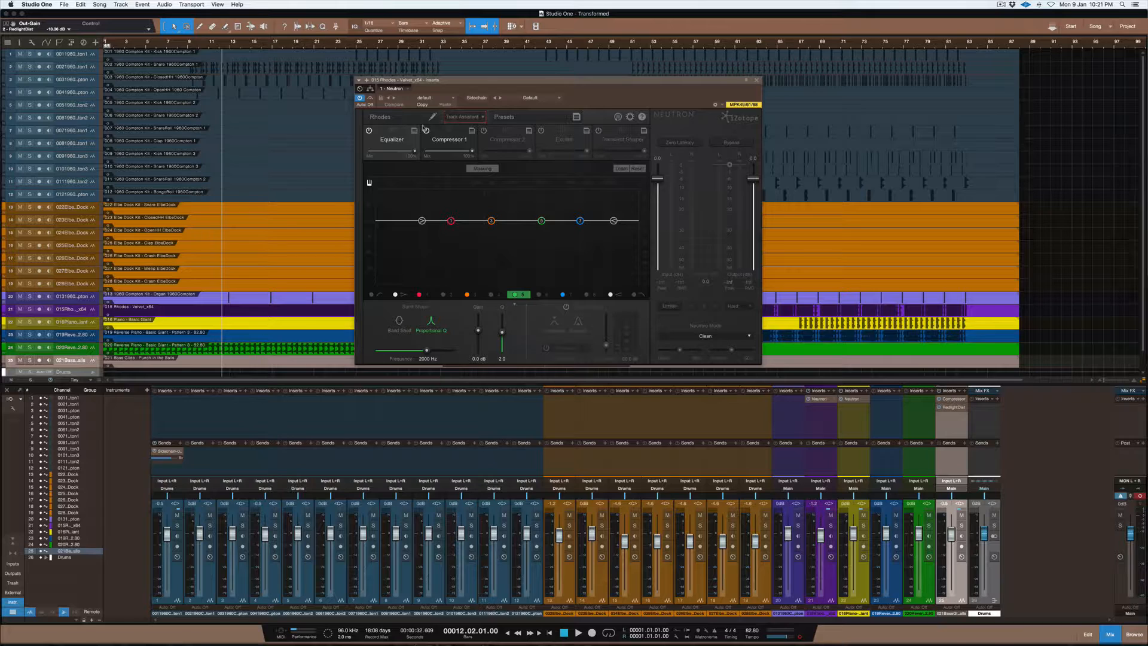
click(369, 131)
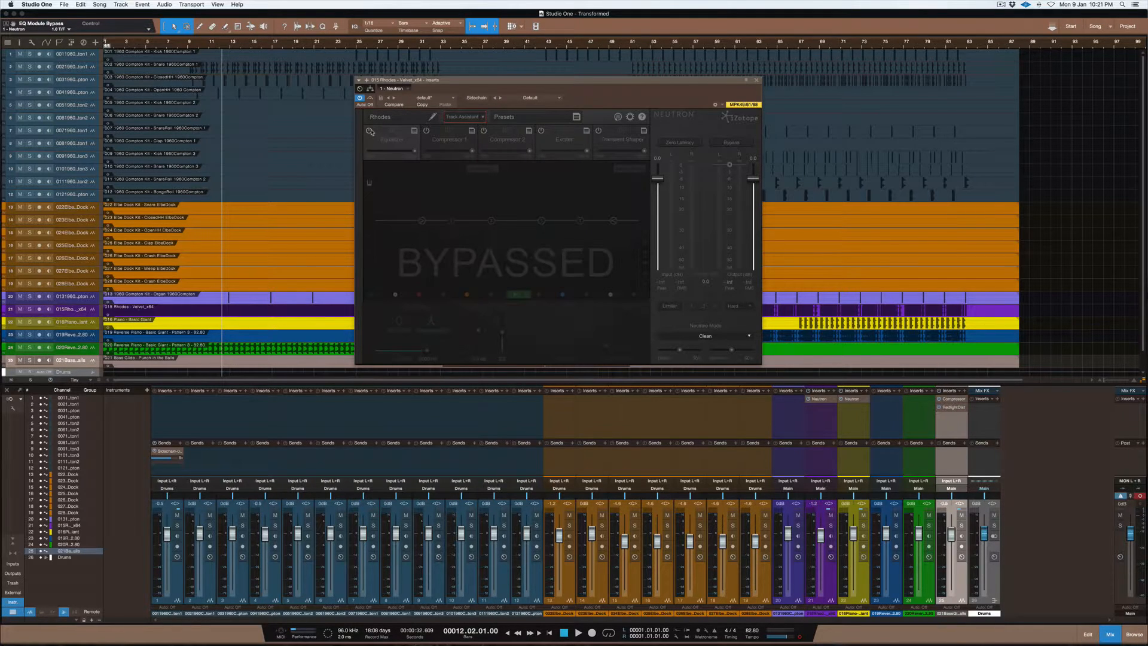
click(369, 131)
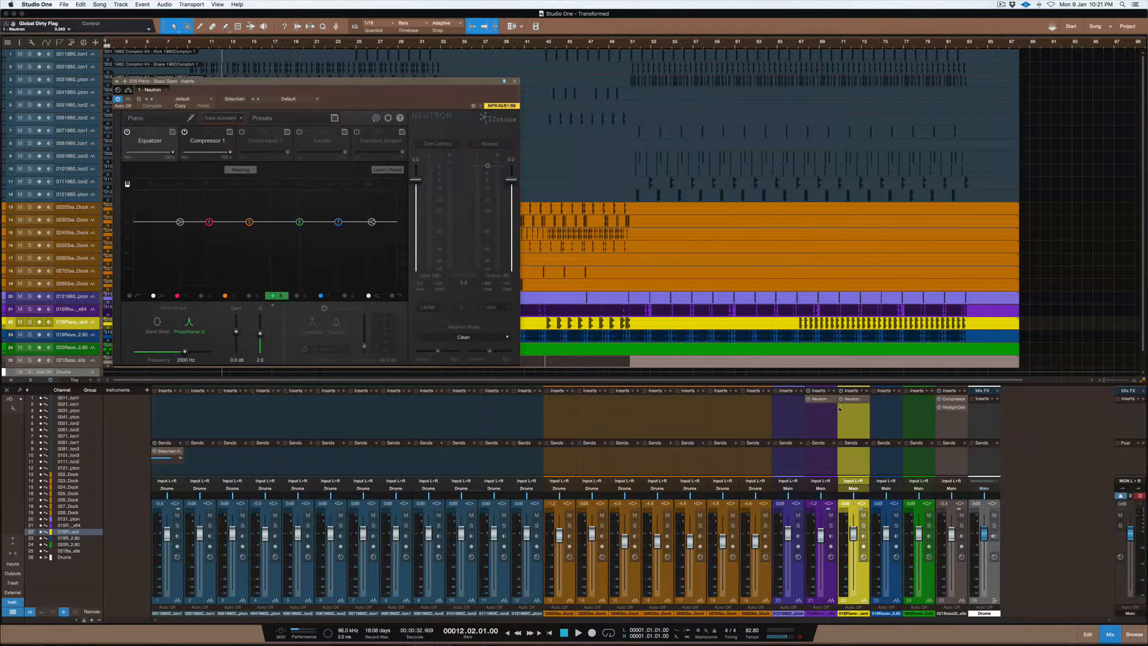
Close the Piano Neutron, then open the Rhodes and Piano Neutron windows side by side.
click(514, 81)
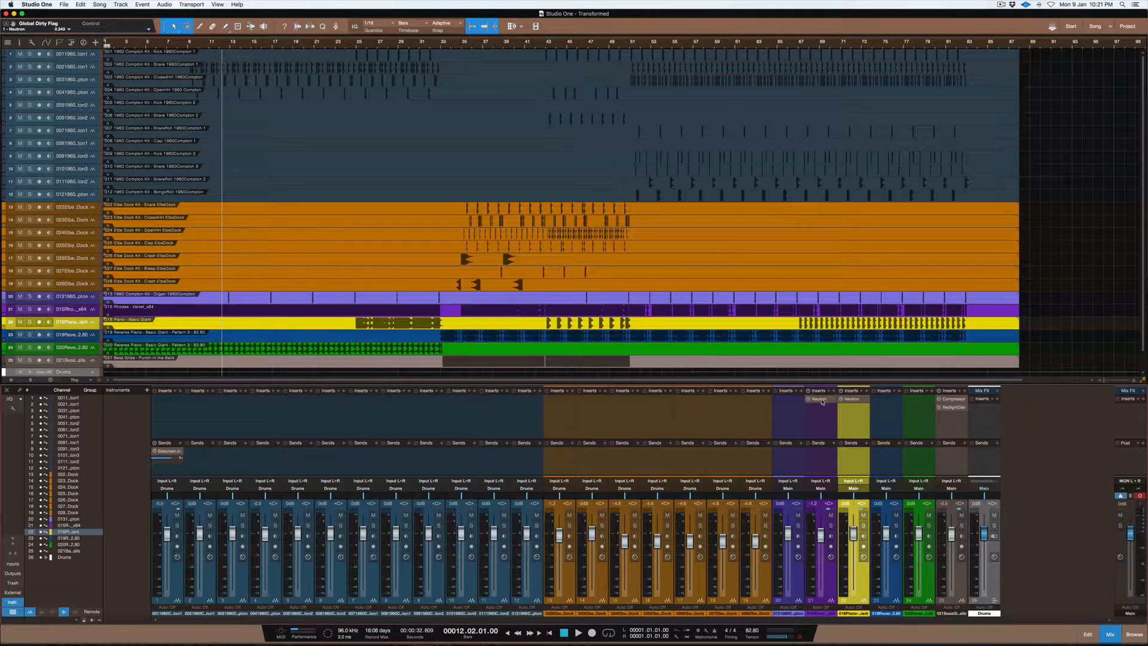
click(818, 399)
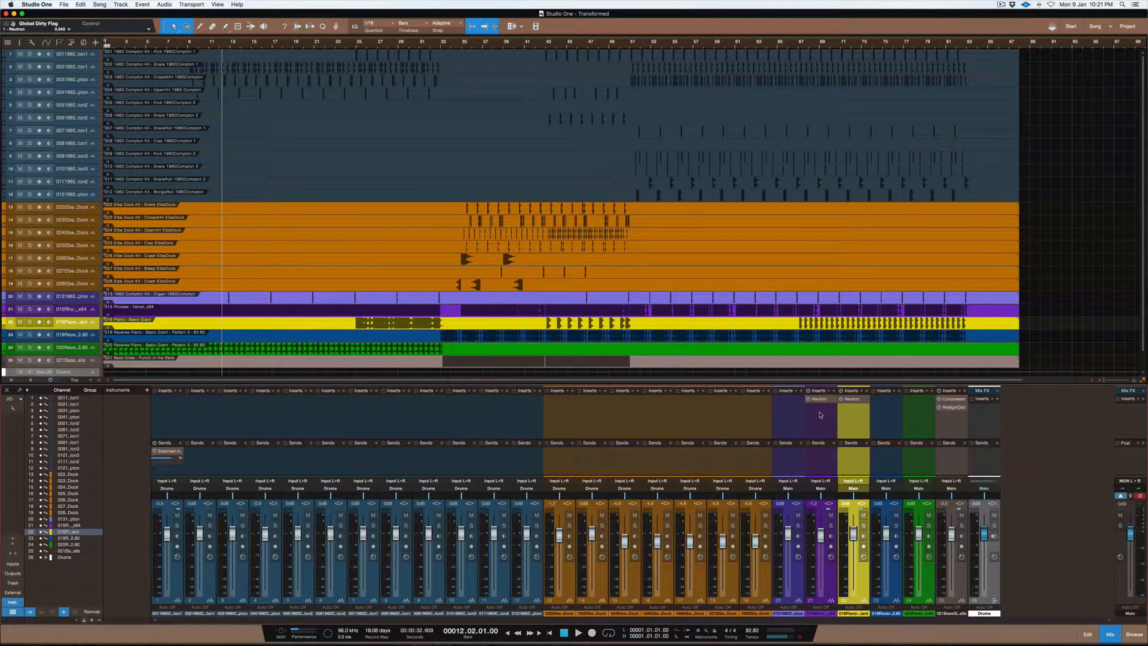
click(820, 399)
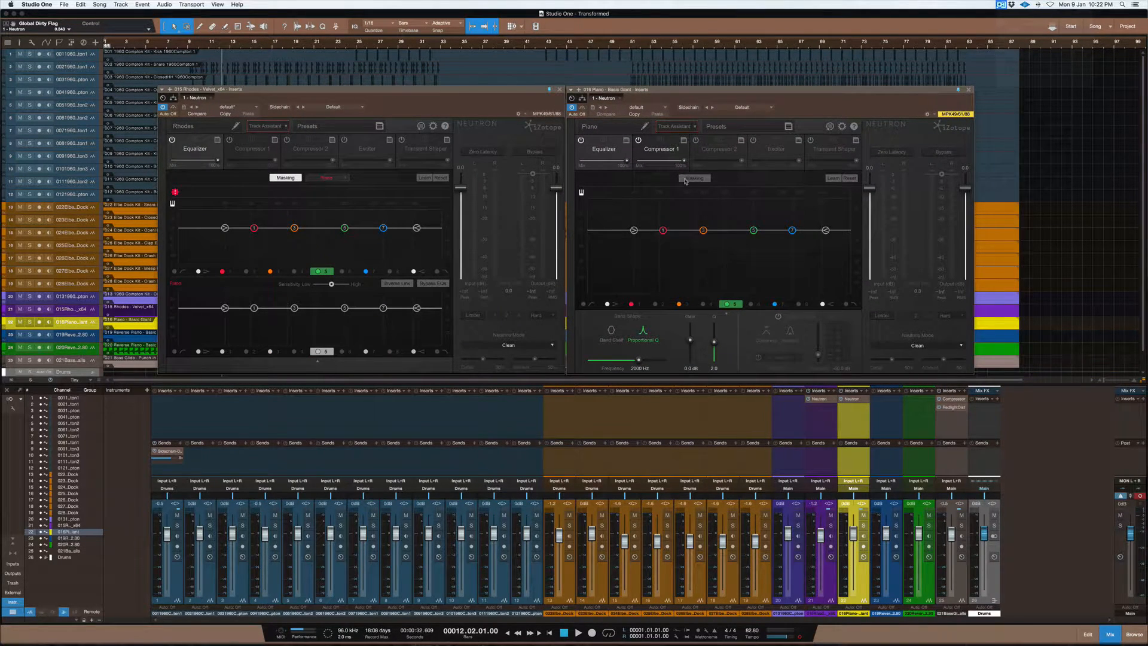
Set the Piano EQ masking to compare against the Rhodes, then open Audio Setup preferences.
click(694, 178)
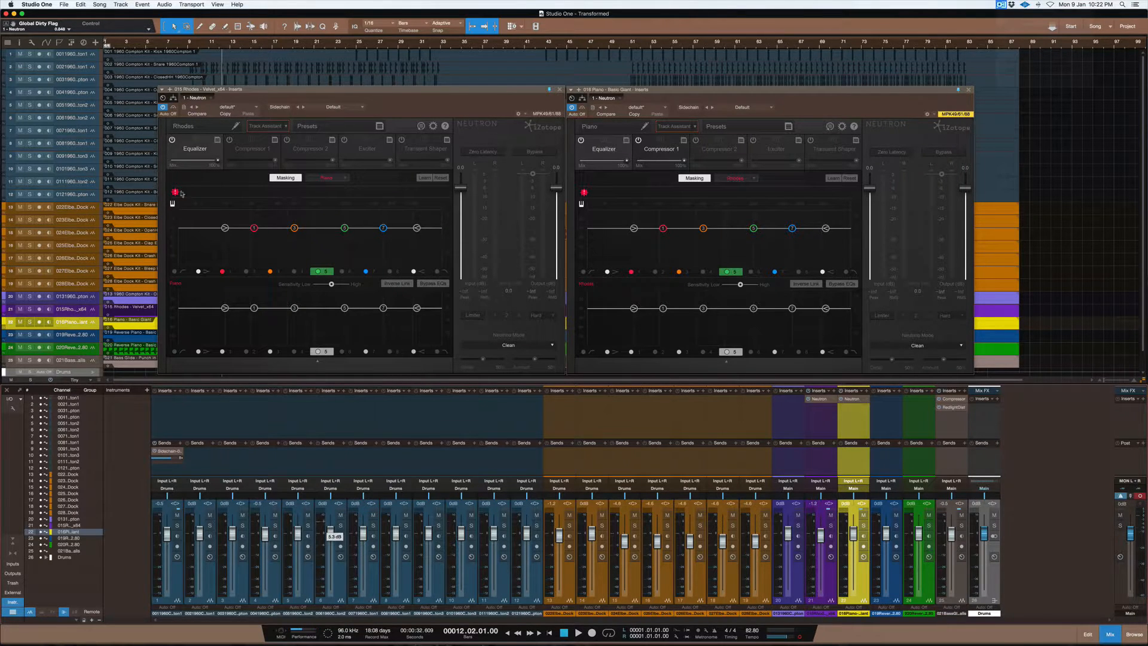
click(36, 4)
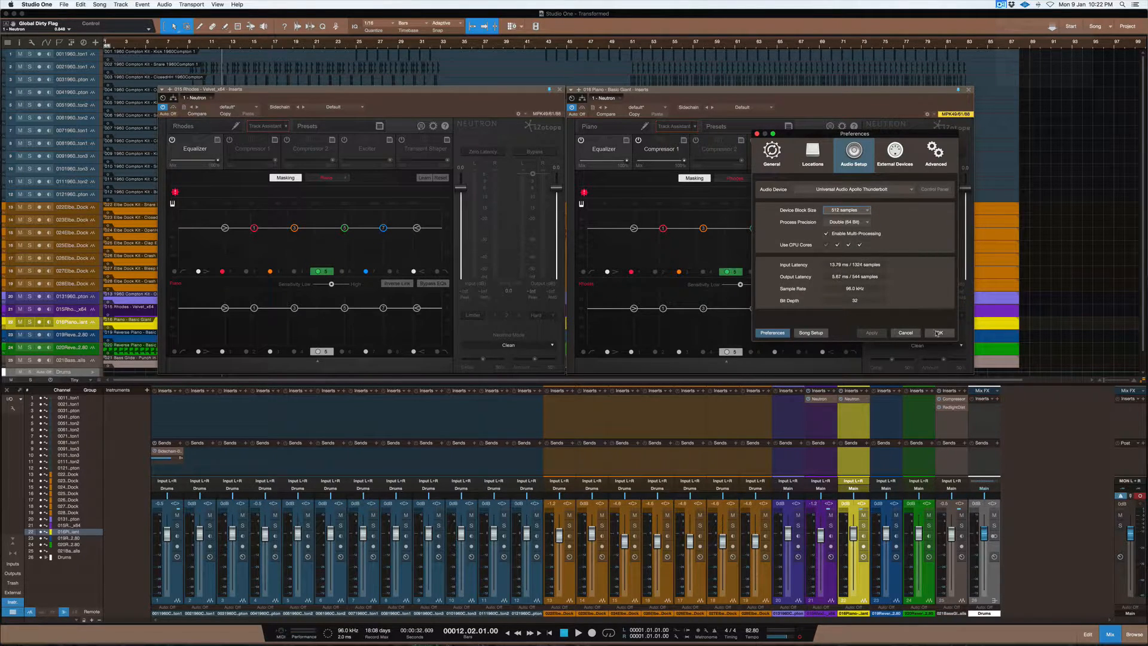
Close Audio Setup and show the Rhodes EQ masking against the Piano.
click(940, 333)
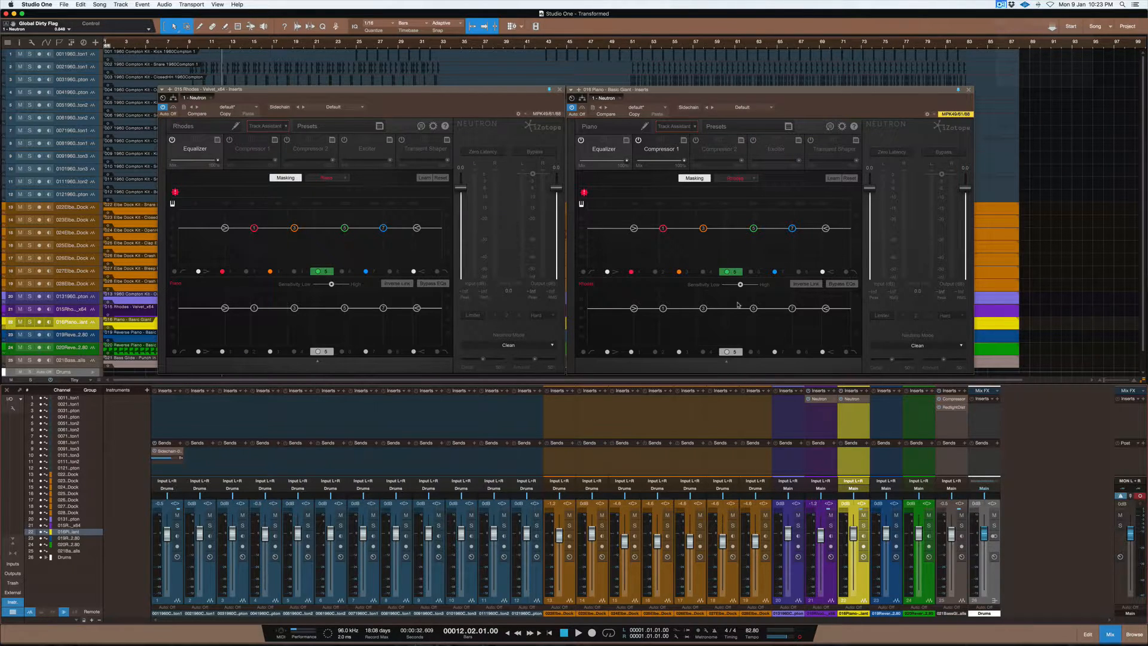
mouse_move(654, 249)
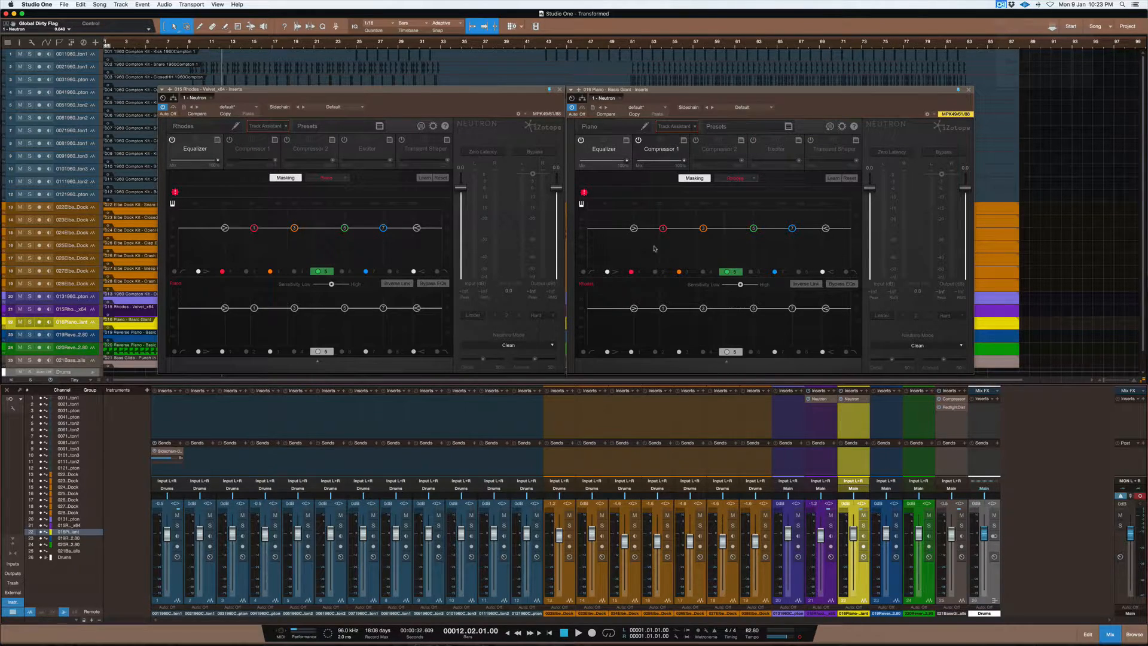
mouse_move(583, 198)
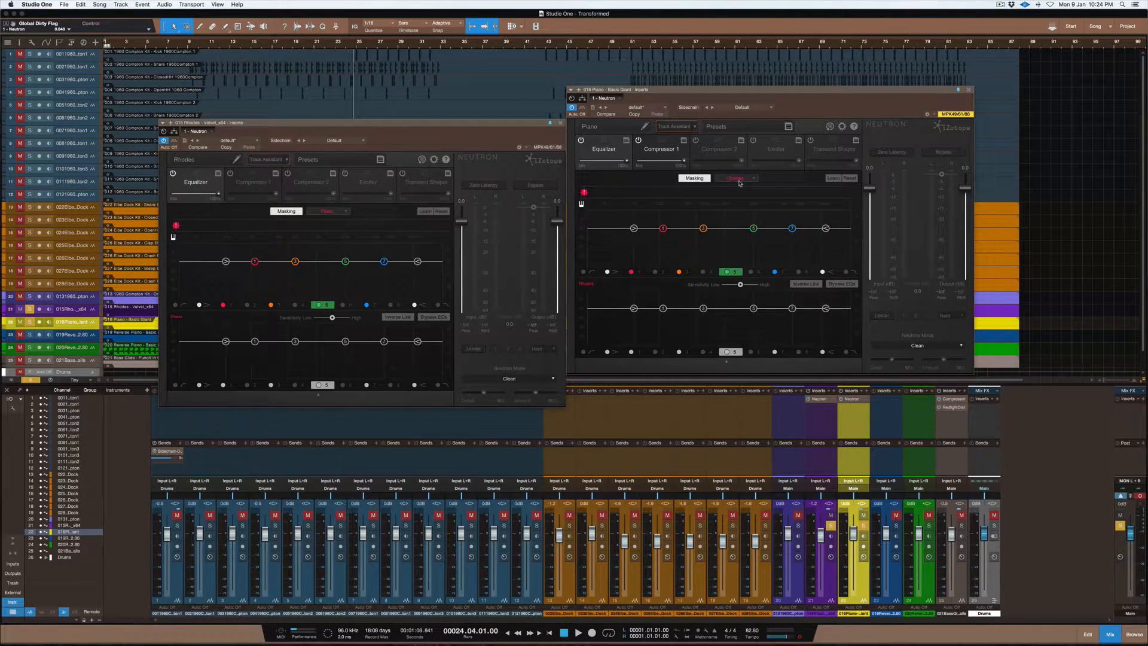
click(736, 178)
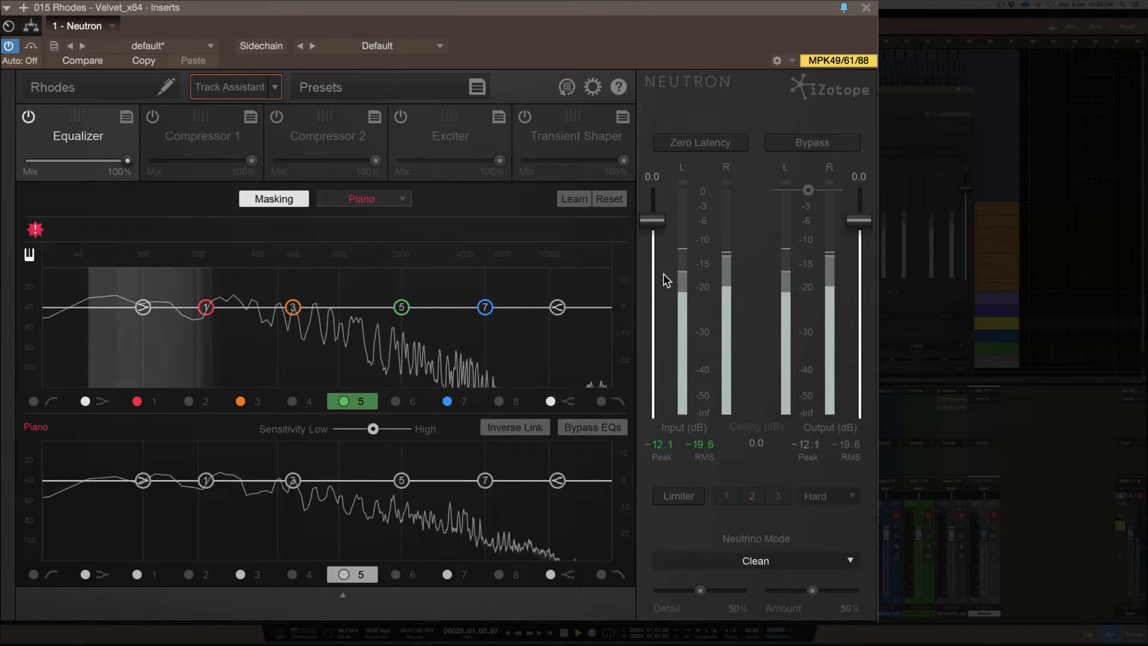
mouse_move(665, 280)
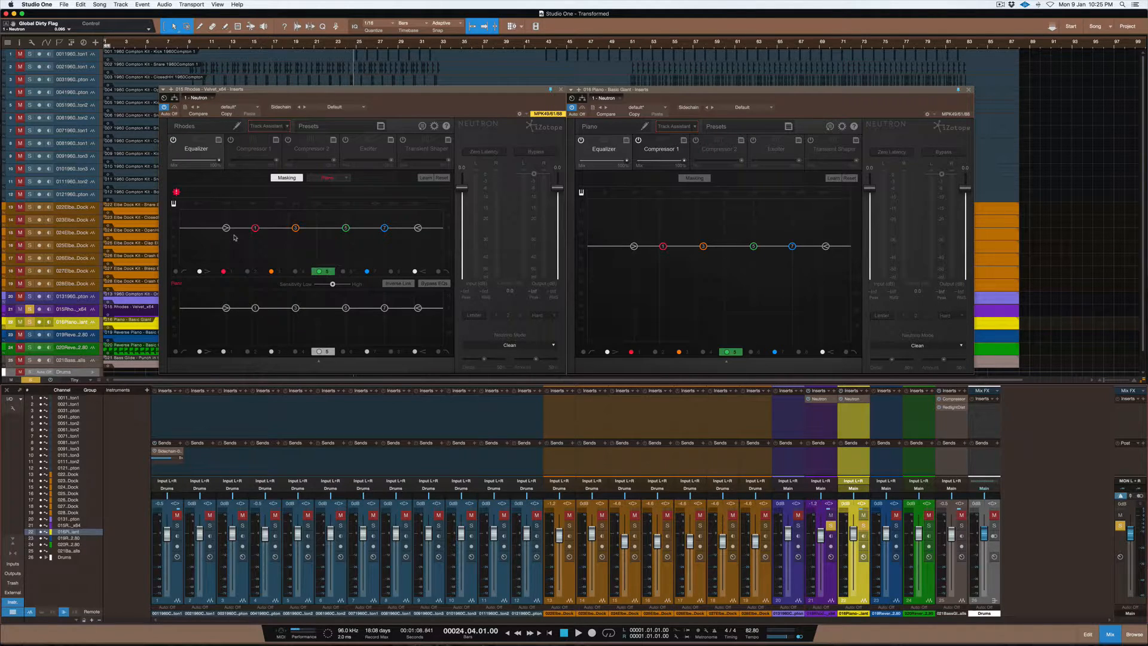
mouse_move(495, 175)
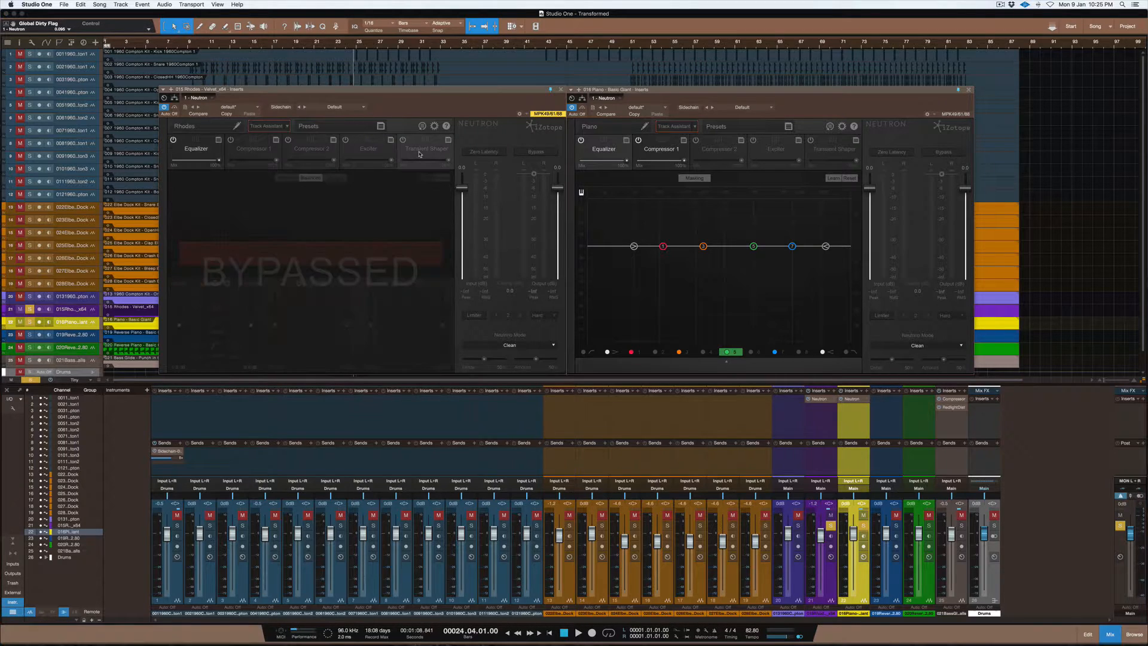
click(195, 149)
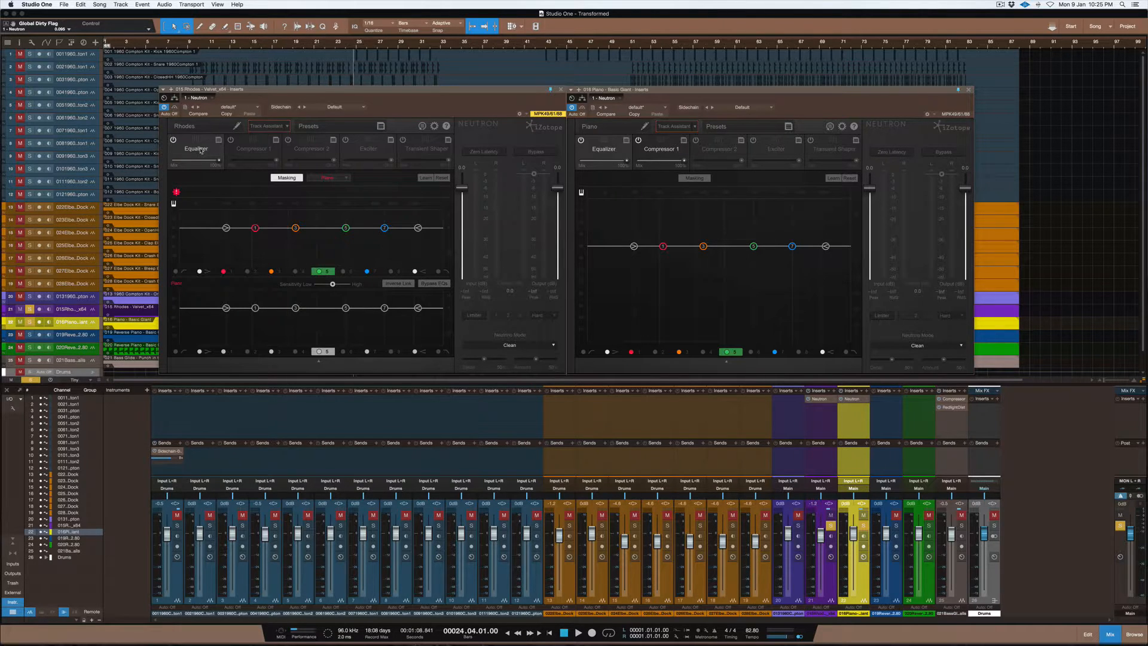
click(255, 227)
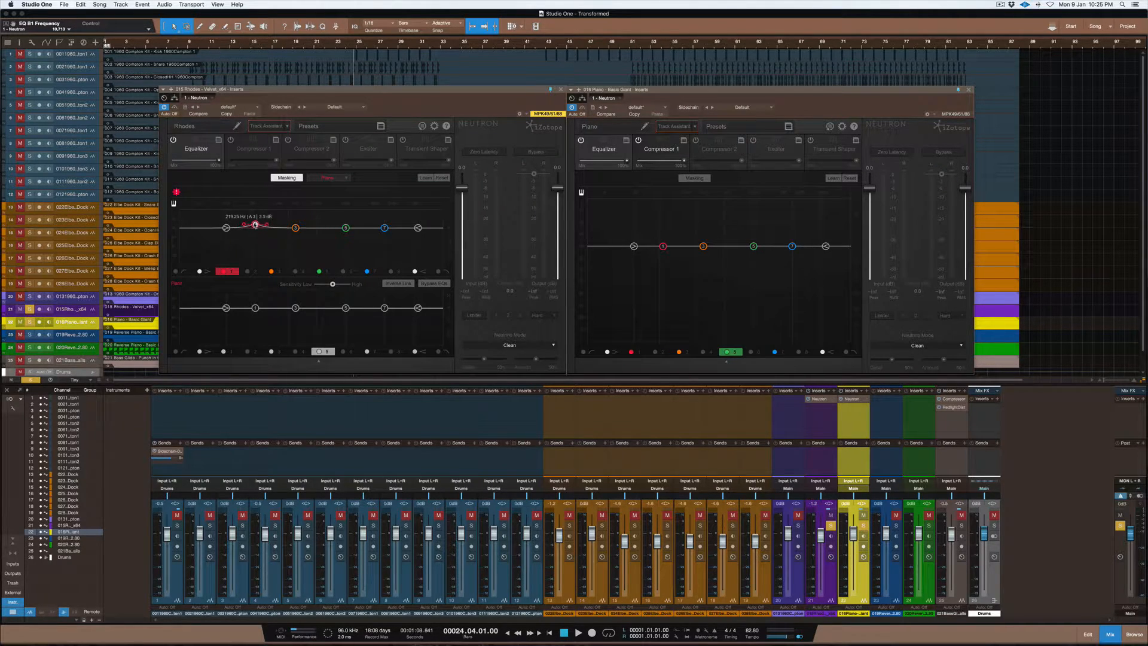
Boost Rhodes EQ band 1 near 217 Hz, shift it higher, and reshape band 2.
drag(255, 225, 255, 221)
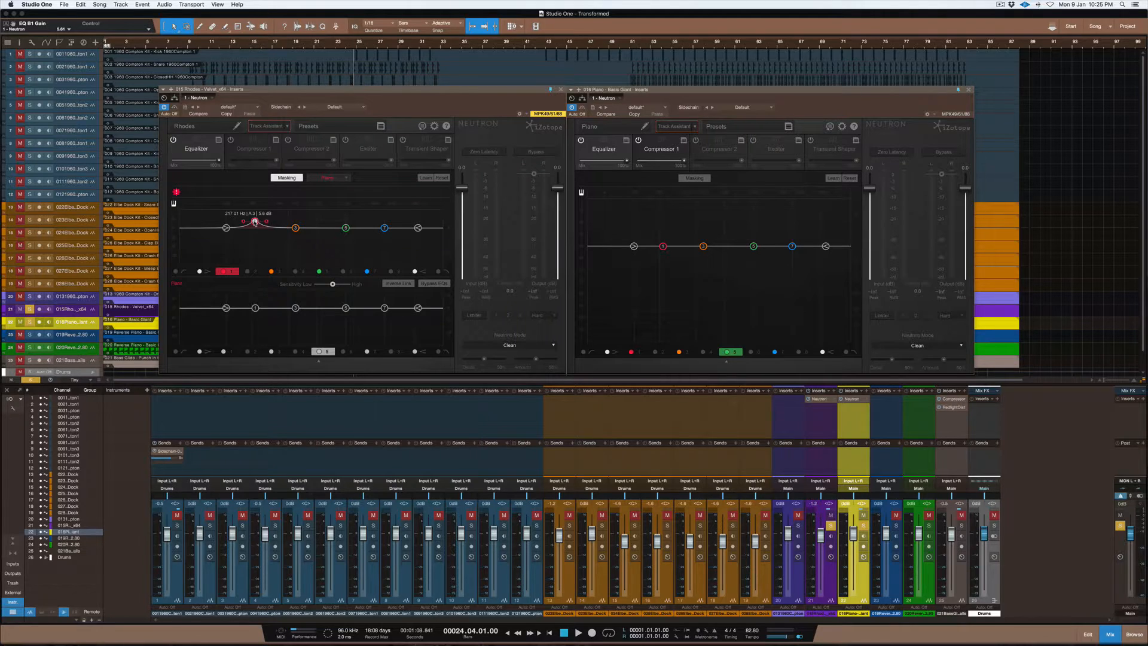
drag(255, 224, 255, 220)
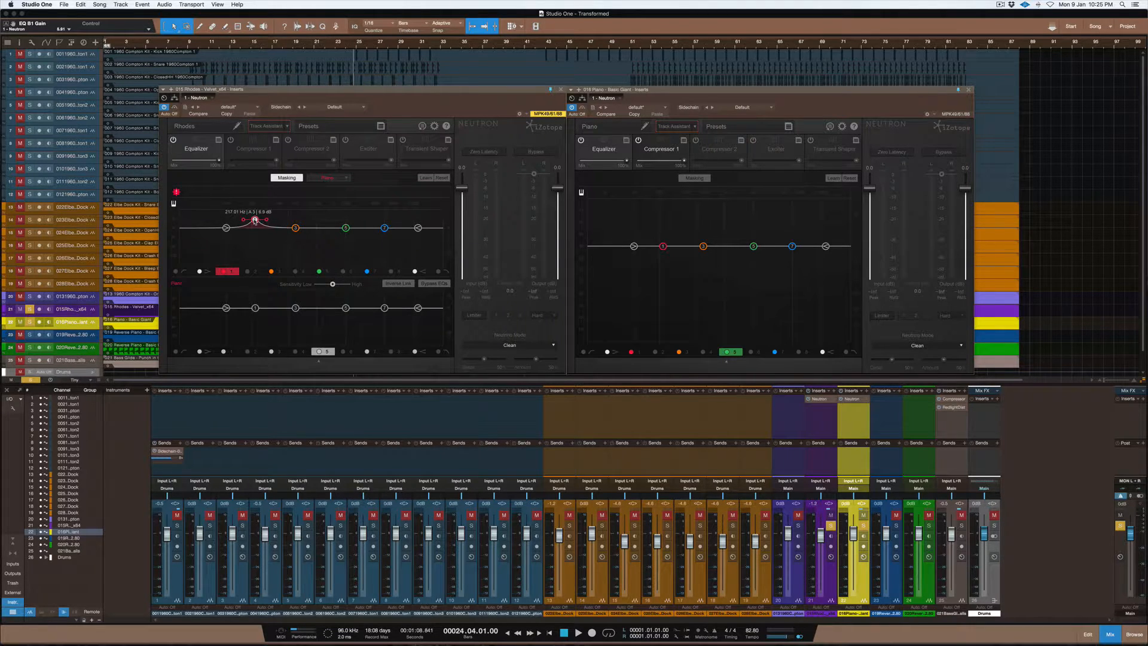
drag(254, 221, 271, 219)
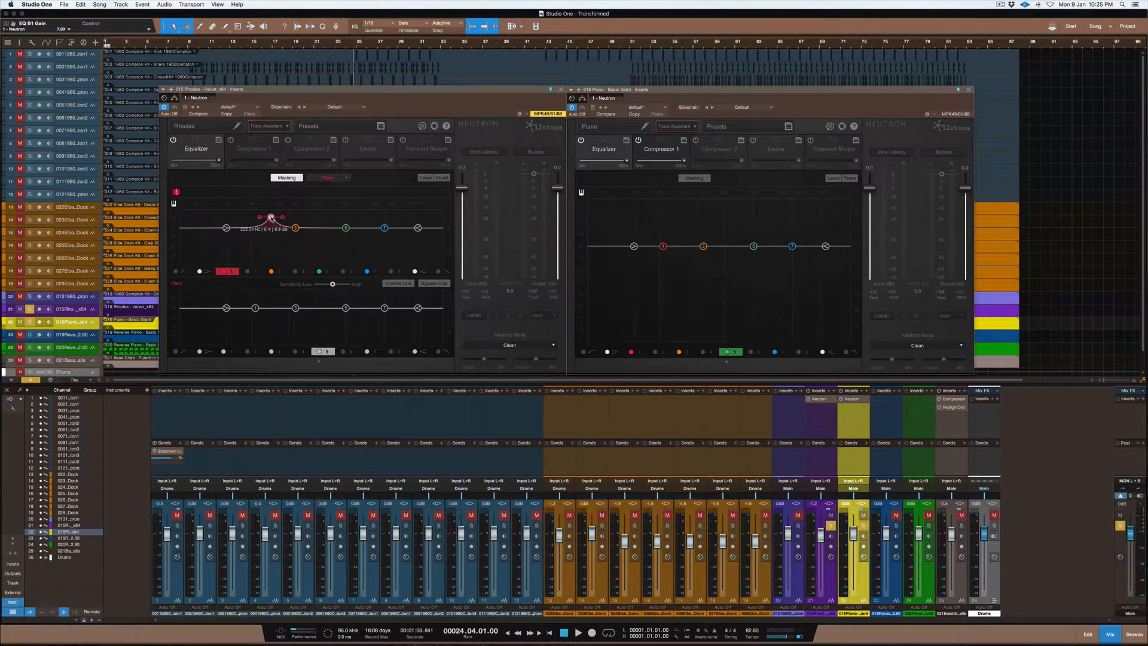
drag(271, 220, 275, 238)
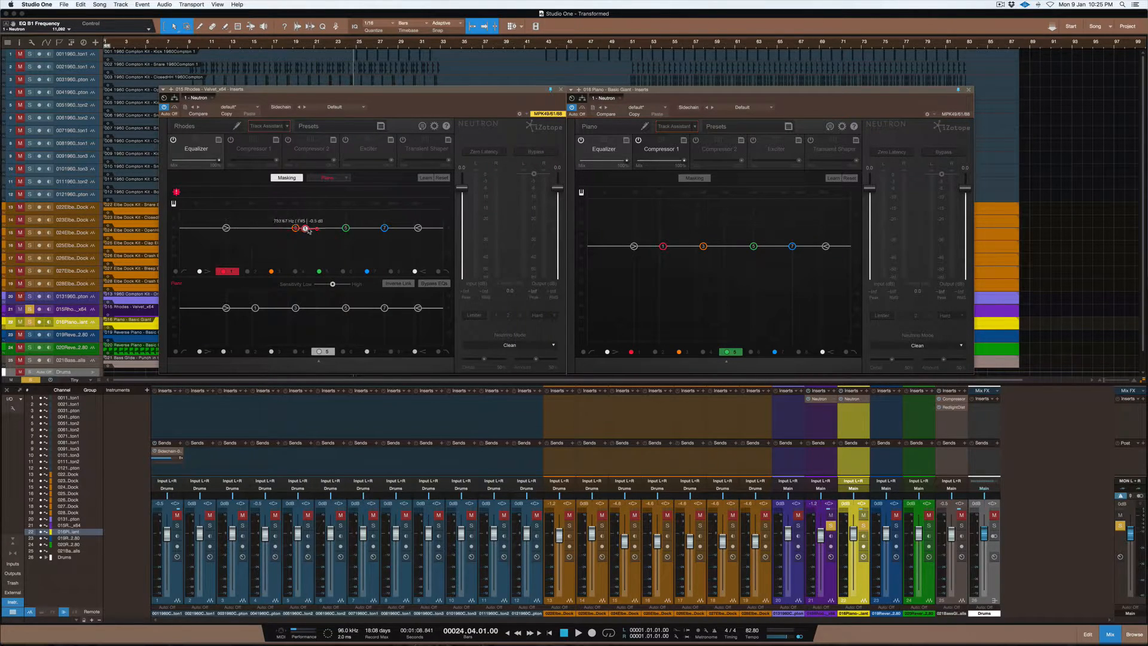
drag(306, 228, 254, 228)
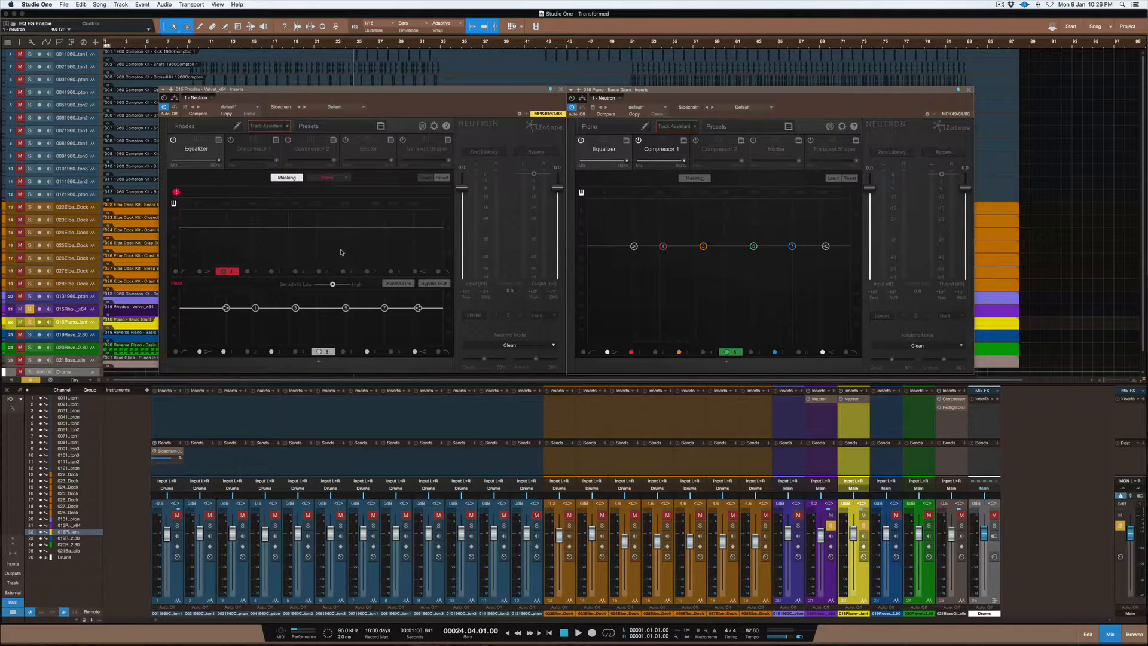
mouse_move(309, 243)
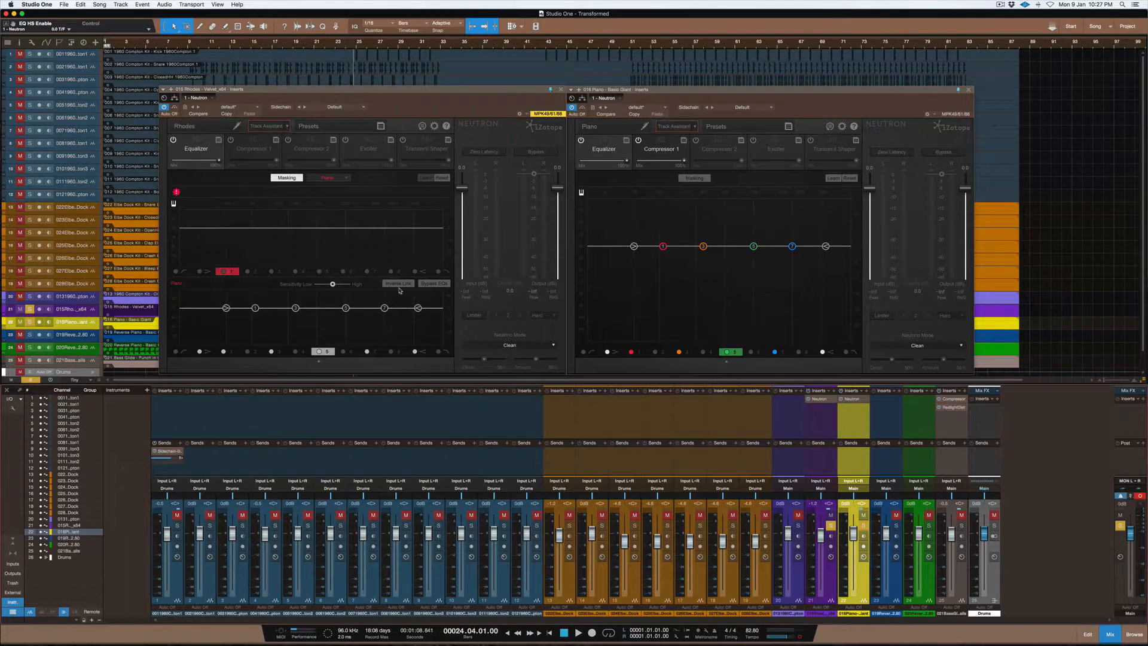
mouse_move(399, 284)
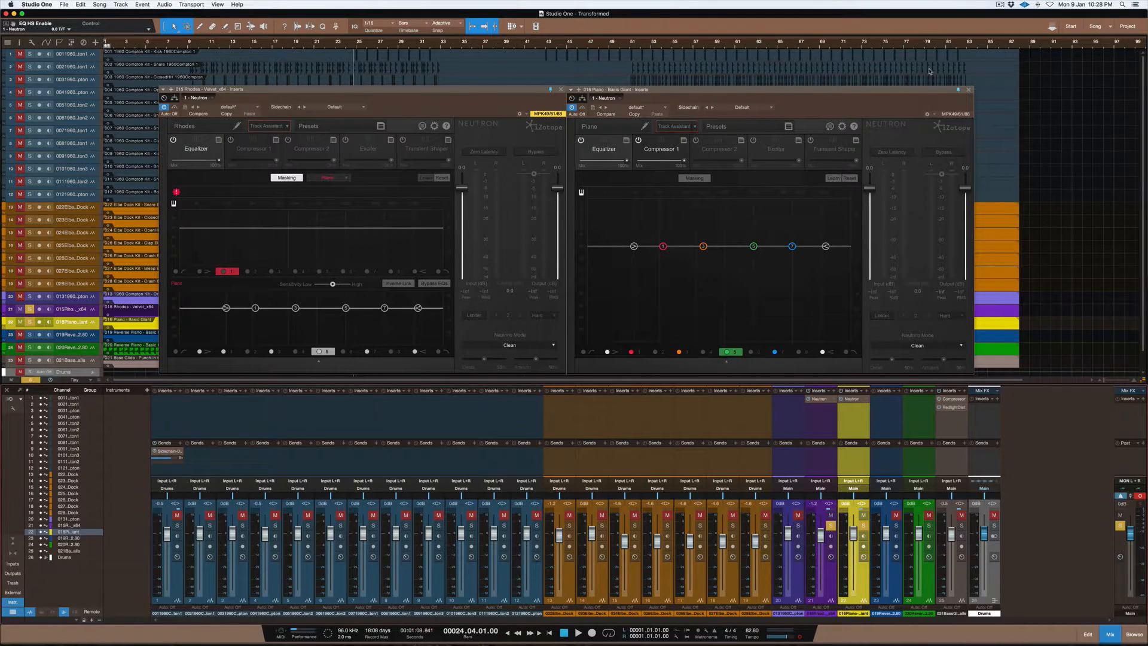
mouse_move(399, 223)
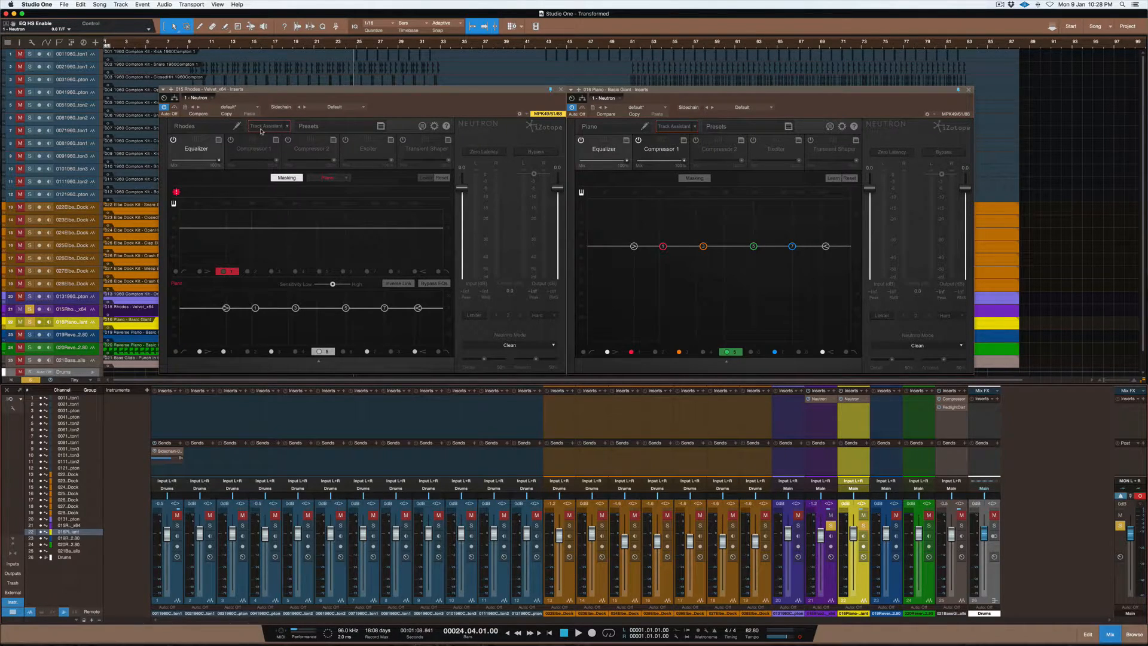
mouse_move(267, 126)
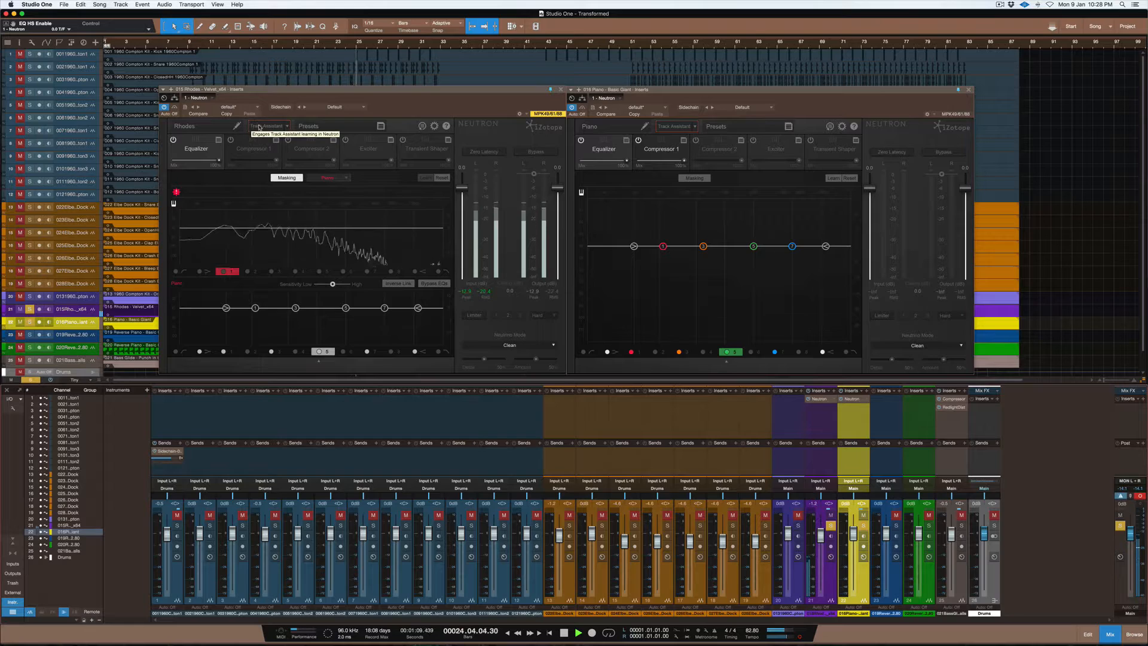
Start Track Assistant learning on the playing Rhodes audio.
click(268, 125)
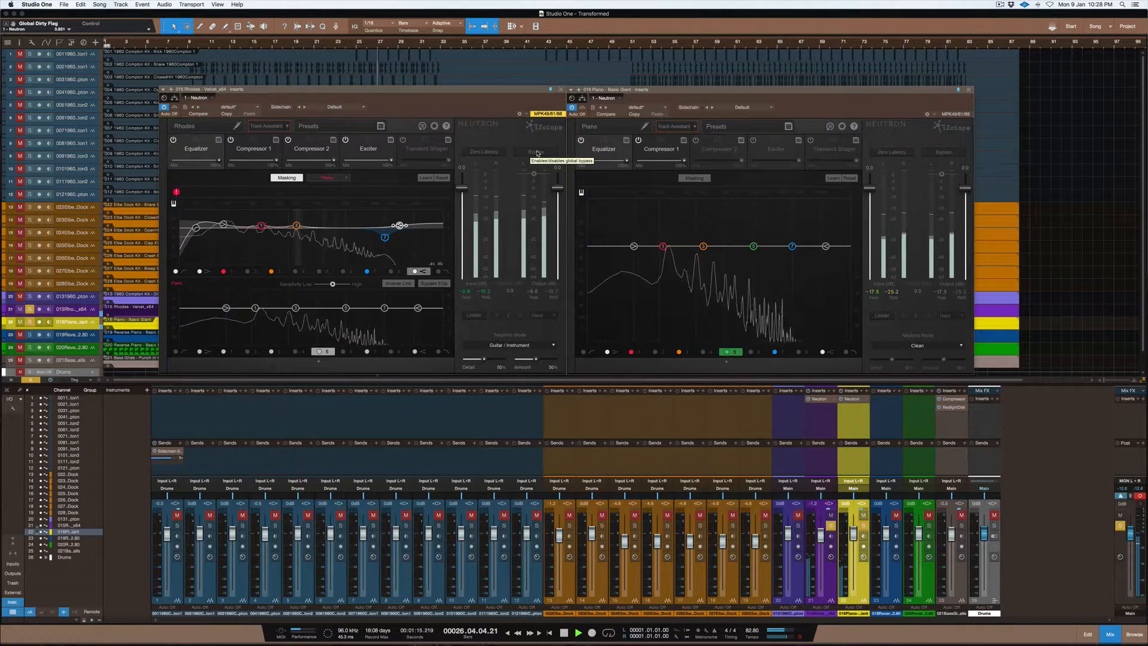
Bypass the Rhodes Neutron and re-enable it to compare the processed sound.
click(535, 152)
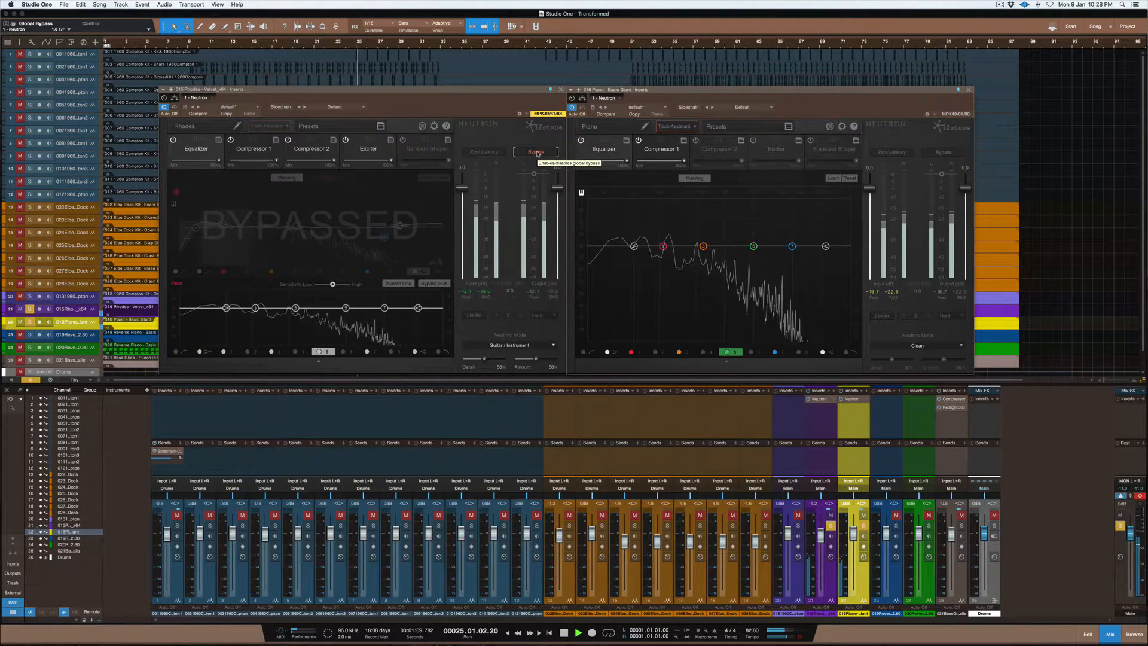
click(536, 151)
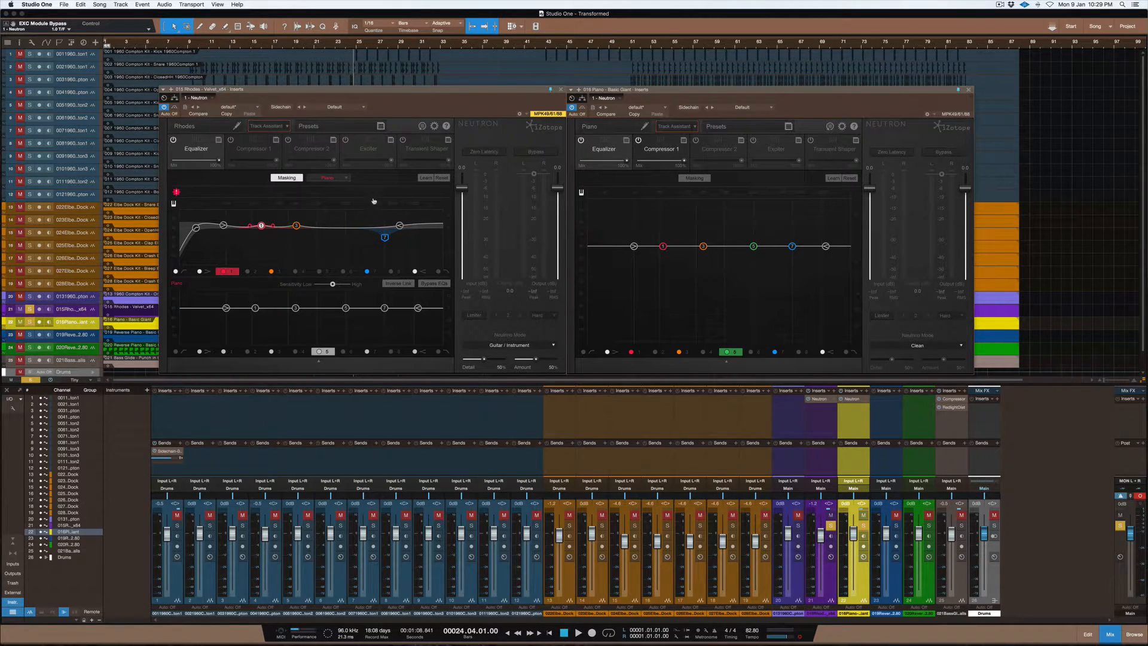
Rerun Track Assistant on the Rhodes with the Upfront Midrange preset in Aggressive mode.
click(319, 271)
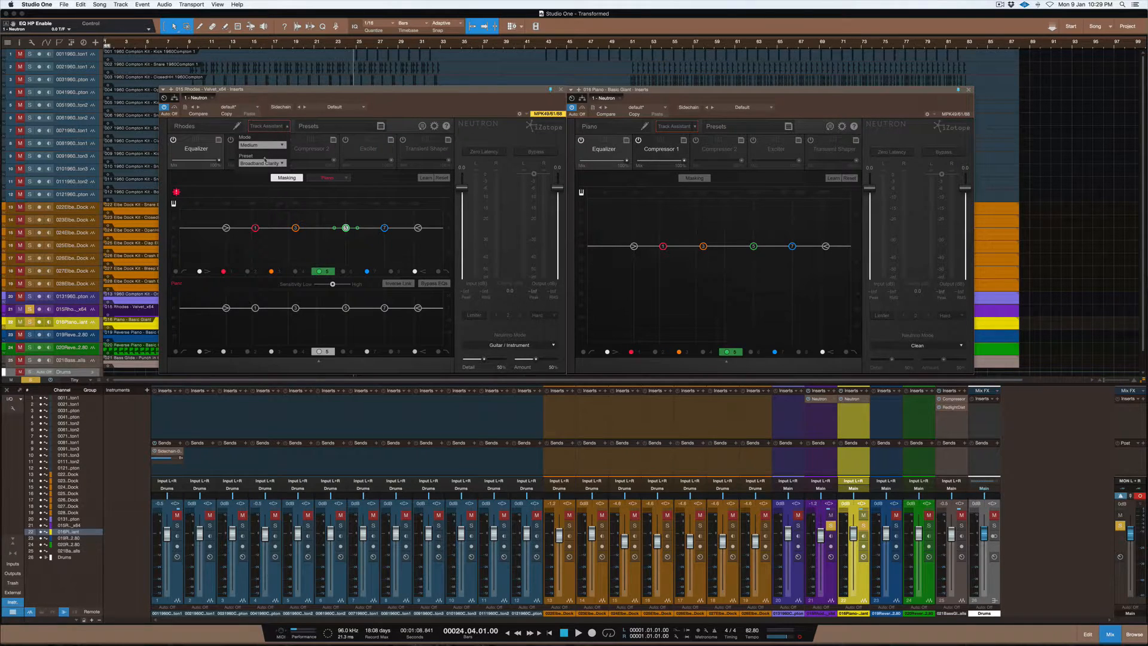
click(278, 163)
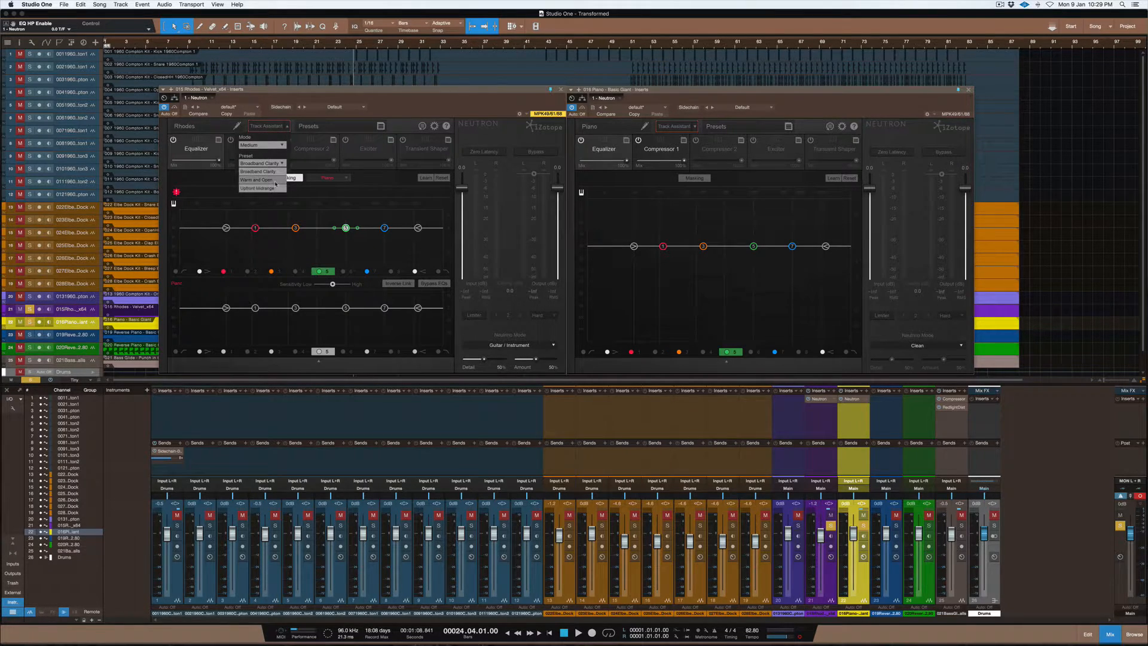
click(258, 189)
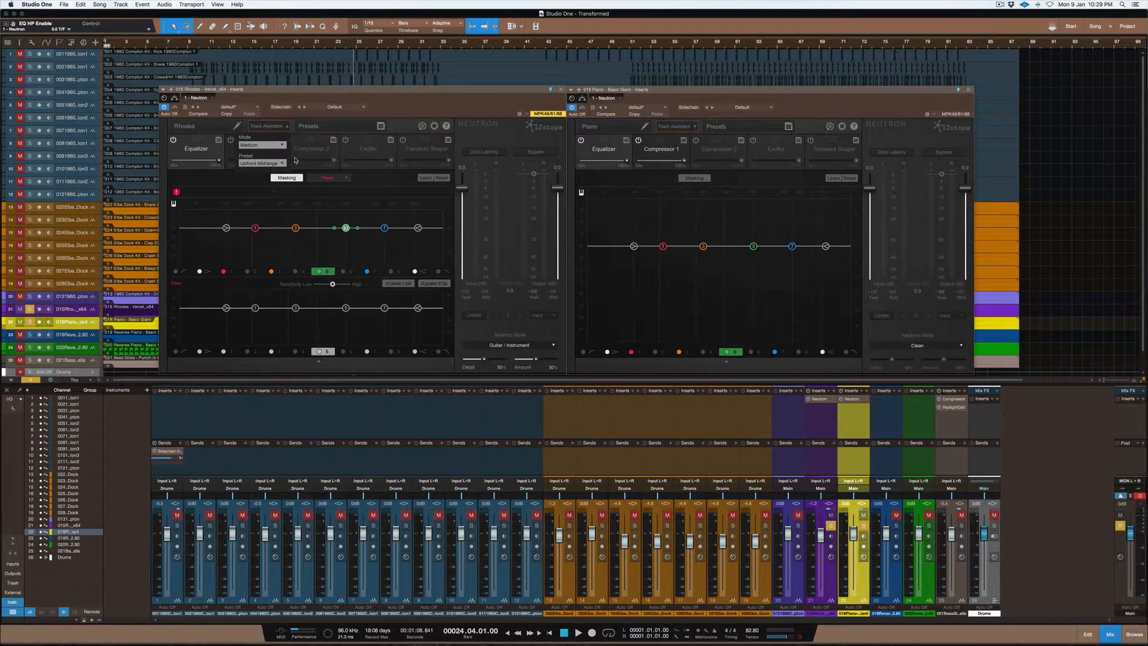
click(262, 145)
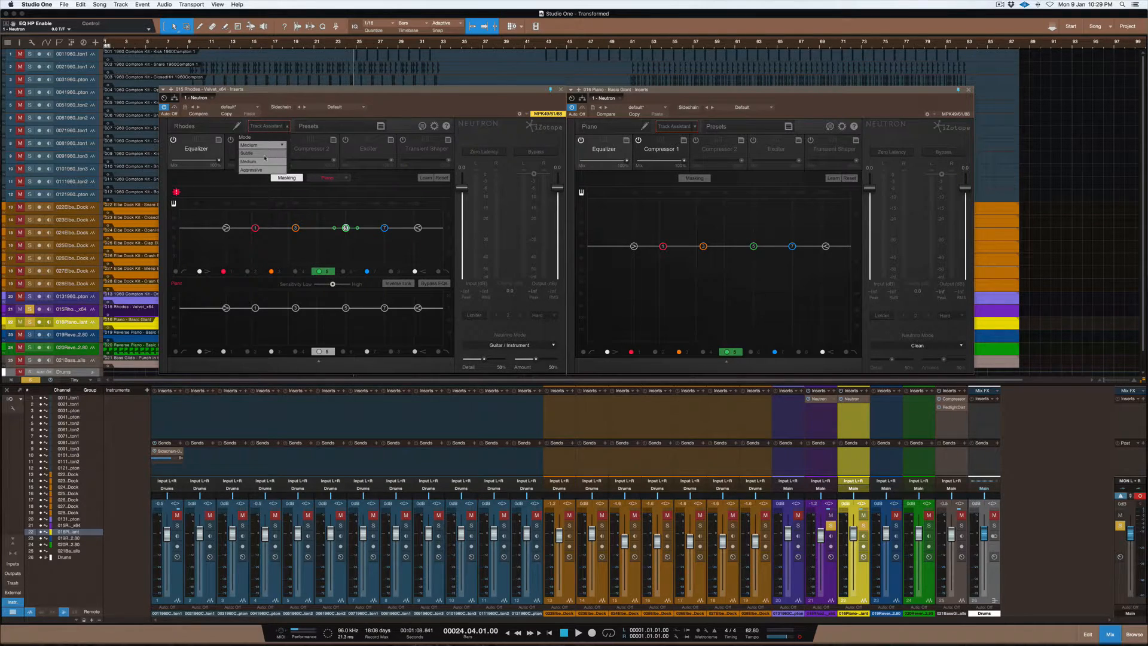
click(251, 169)
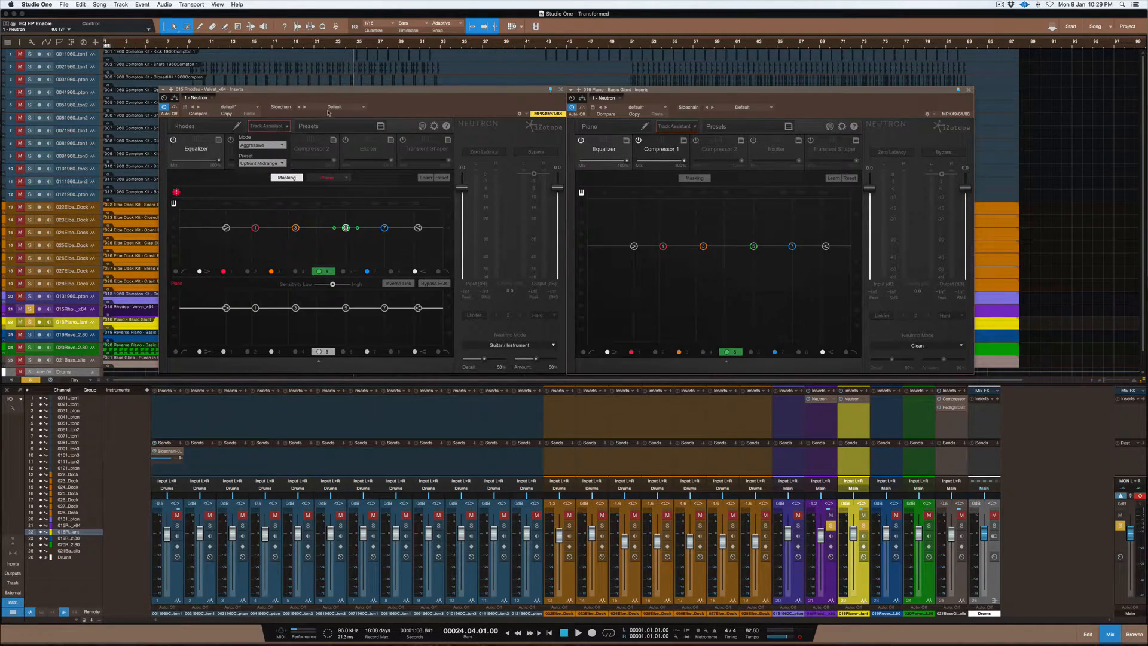
click(268, 126)
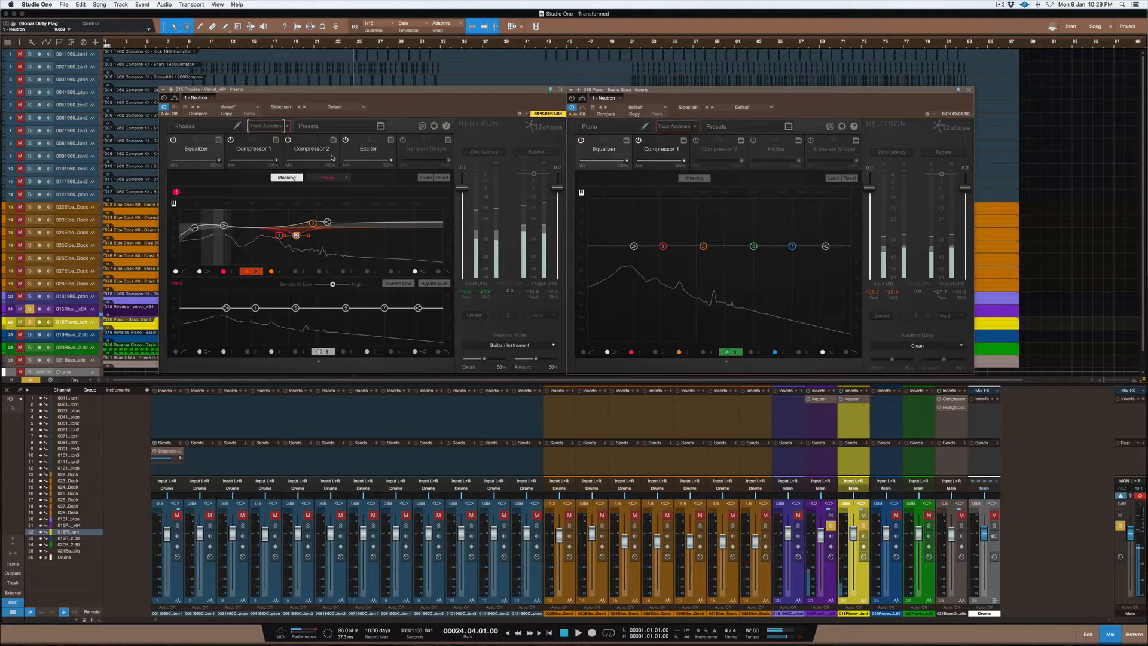
mouse_move(271, 164)
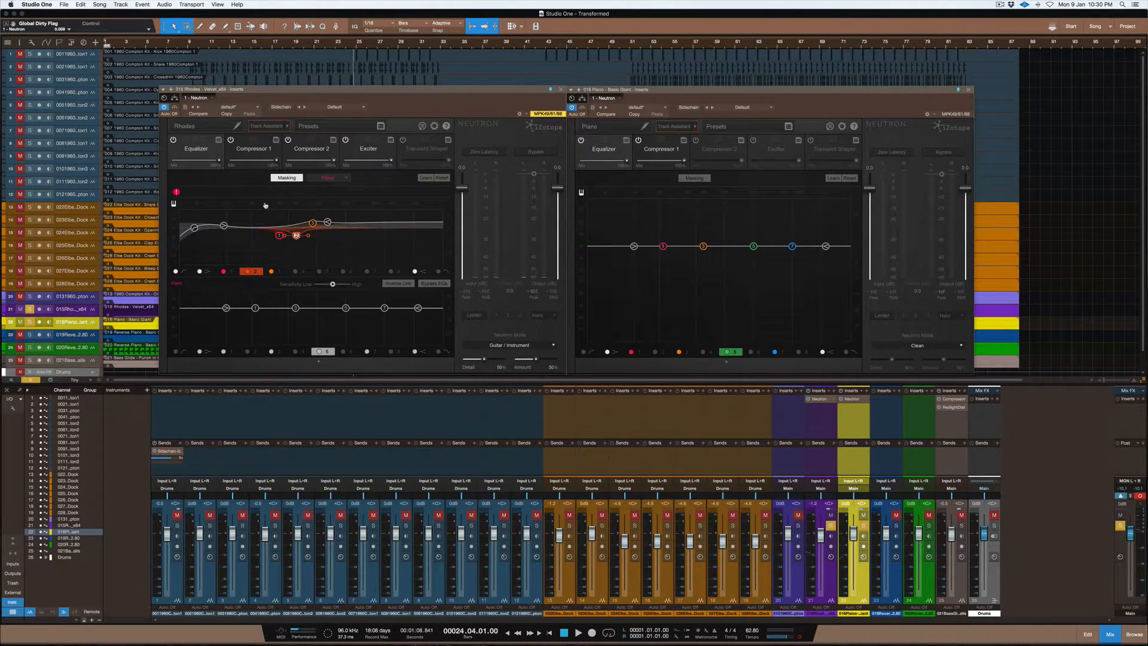
mouse_move(318, 205)
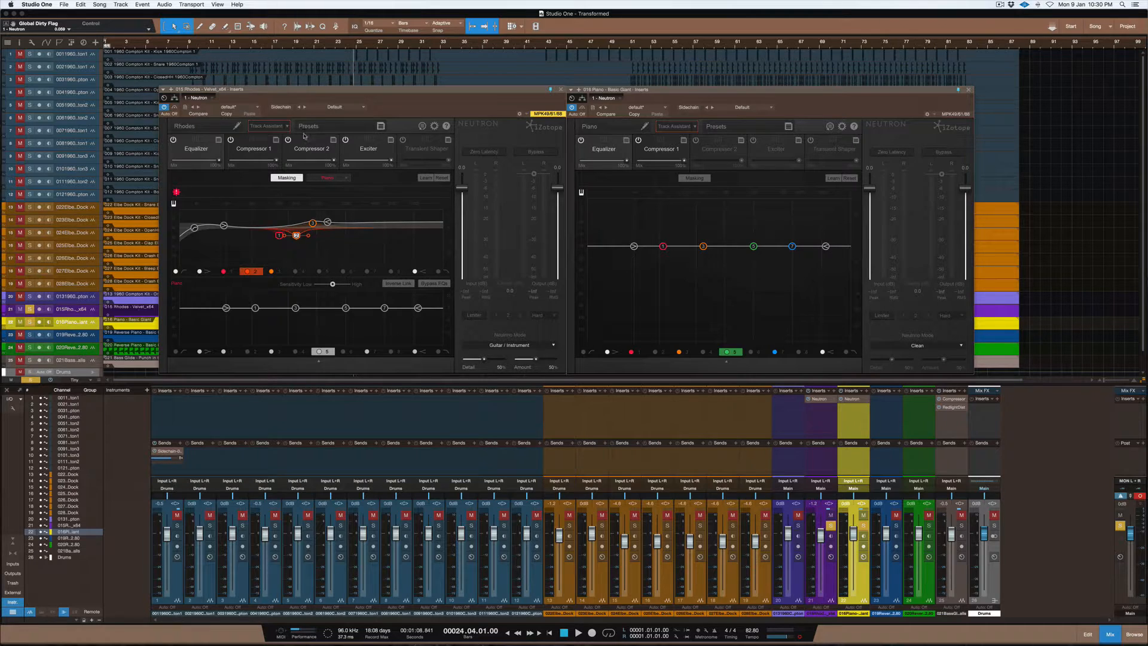
Select the Rhodes EQ band cutting 4 dB at 462 Hz to show its settings.
click(253, 149)
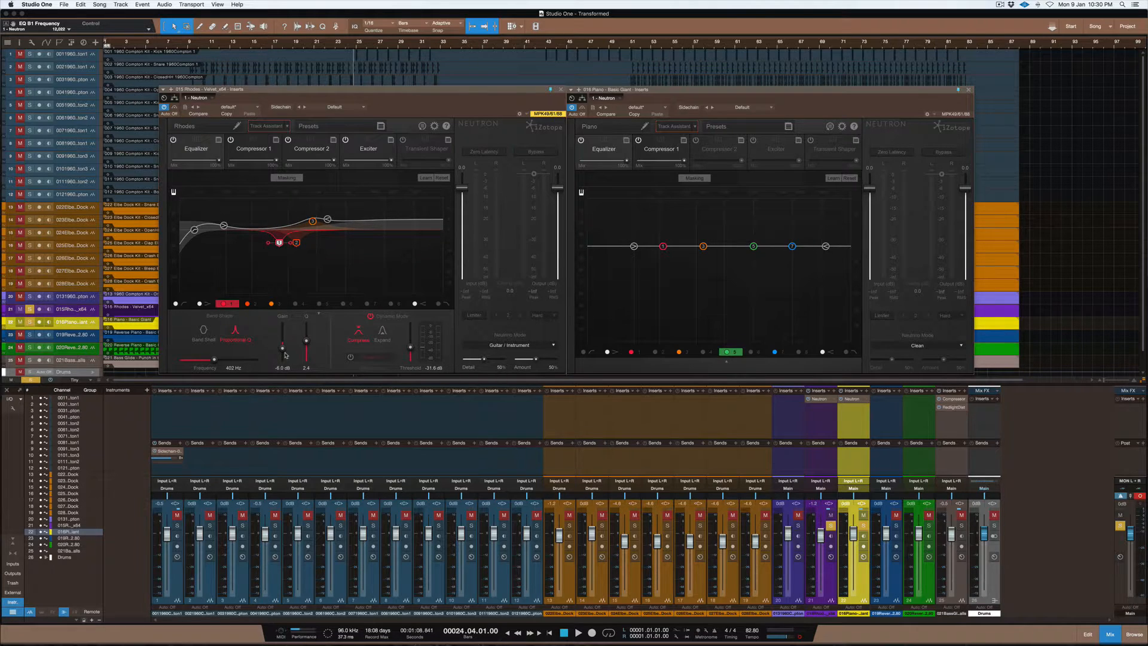
mouse_move(284, 350)
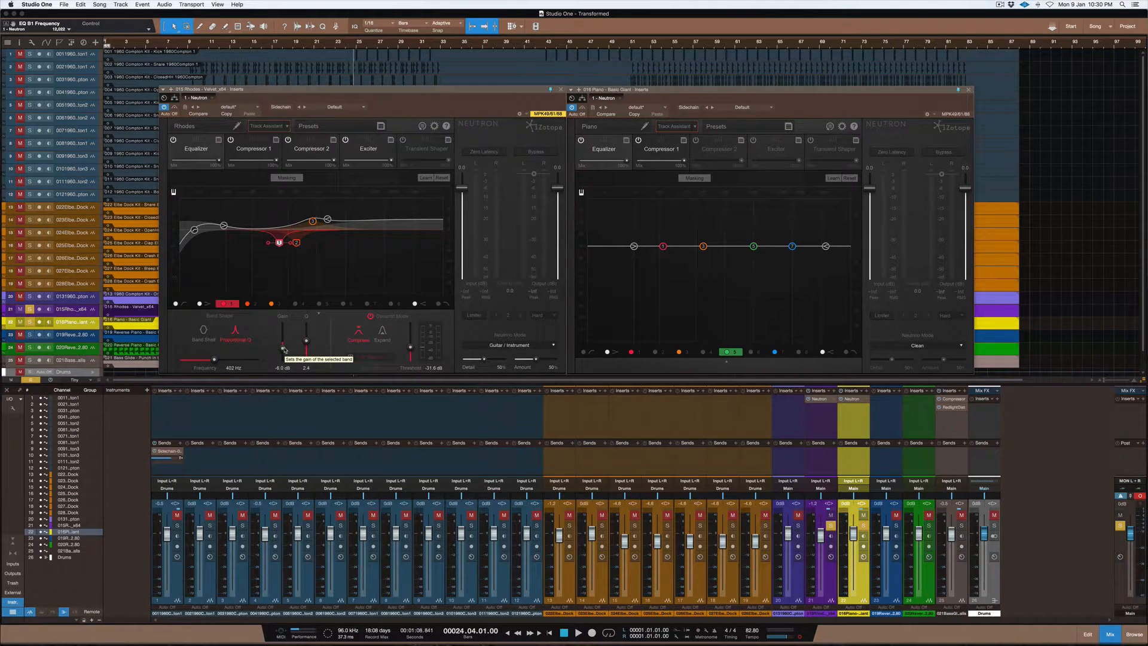
mouse_move(668, 228)
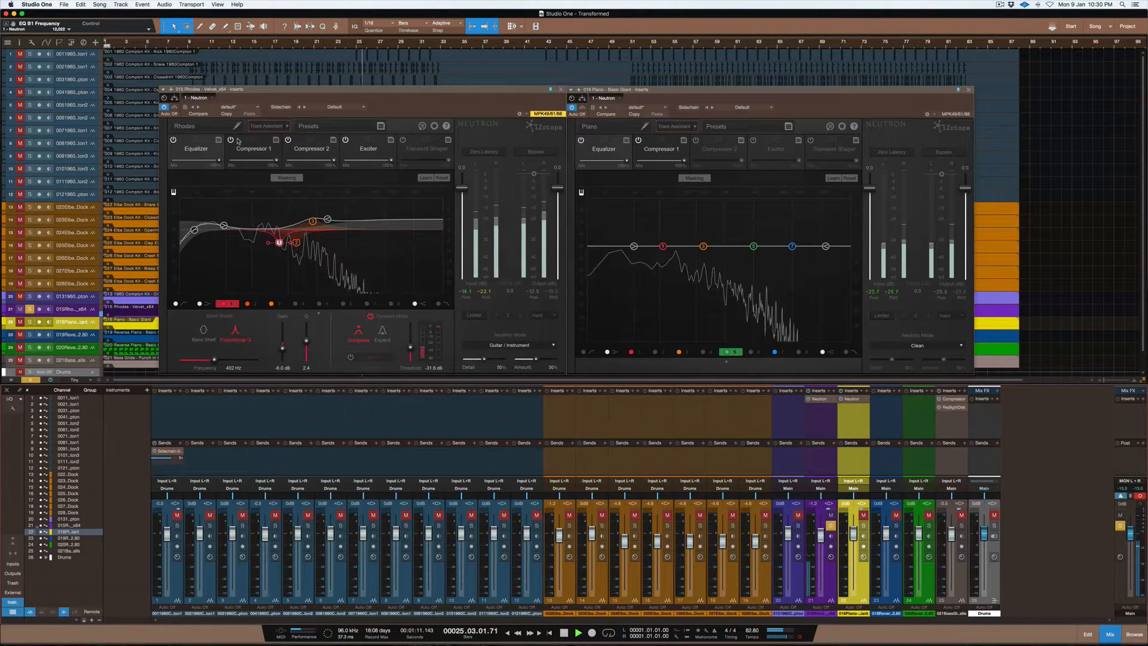
Switch off the Rhodes Neutron's Compressor 1 and show Compressor 2's settings.
click(229, 141)
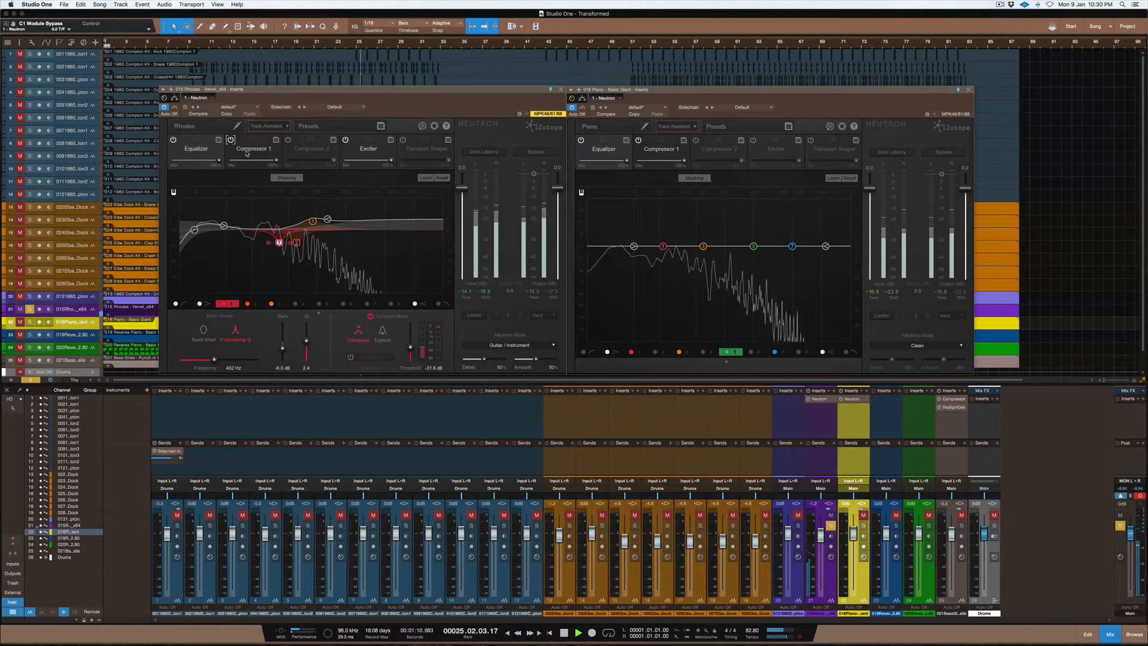
click(252, 149)
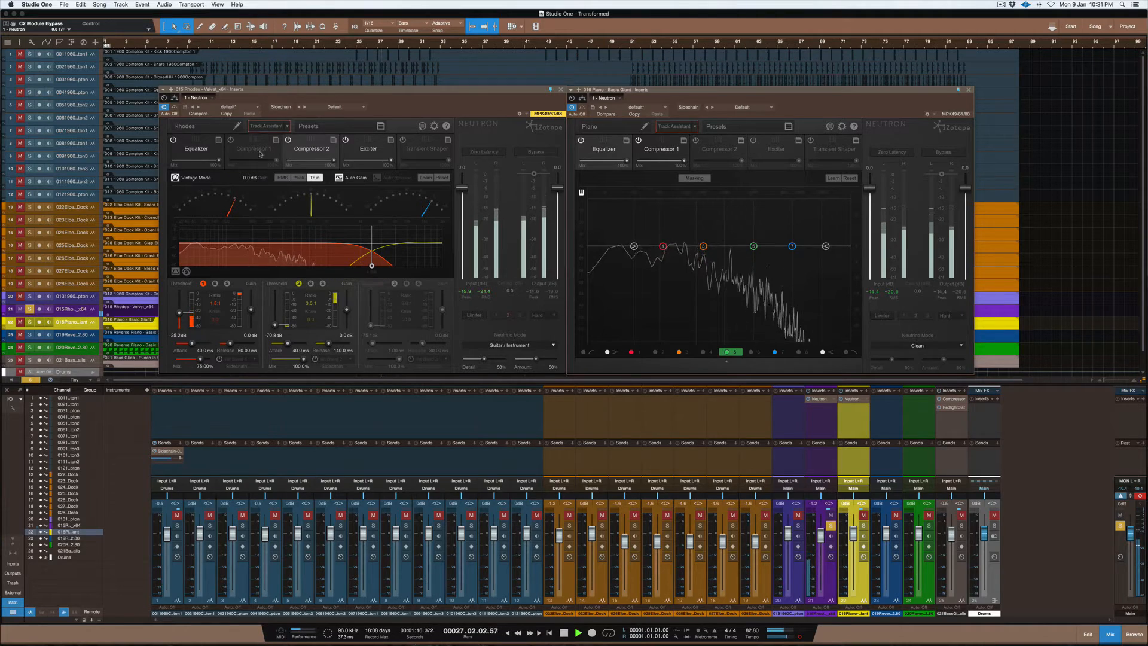
Move the Rhodes equalizer low cut down to 20 Hz, then up to about 64 Hz.
click(196, 149)
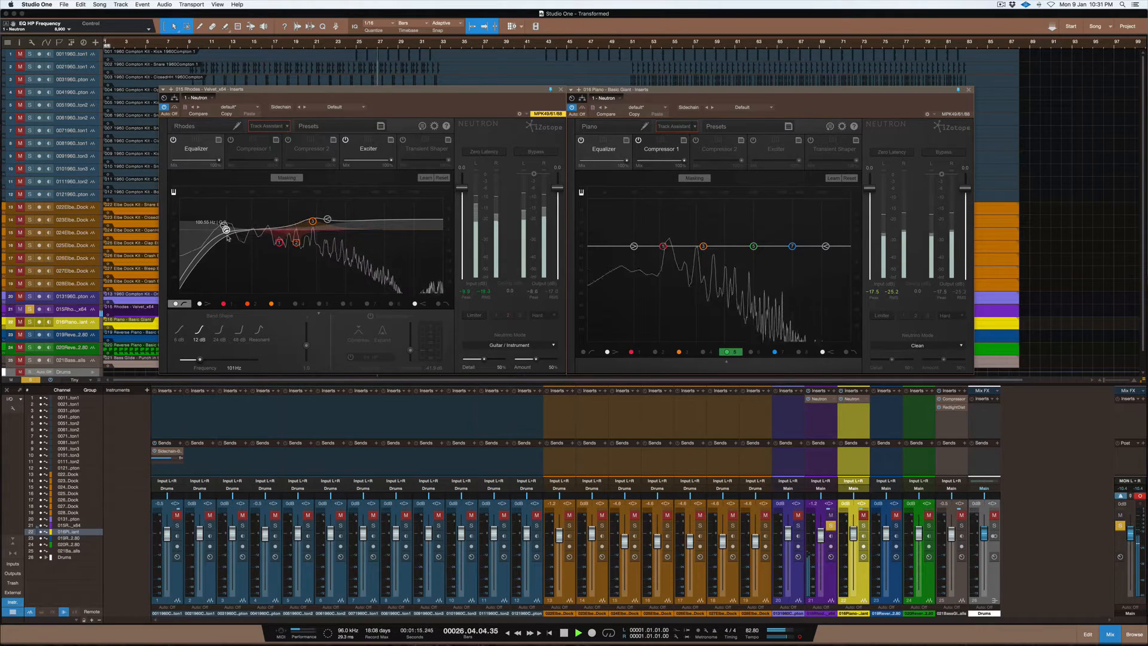
drag(225, 225, 181, 226)
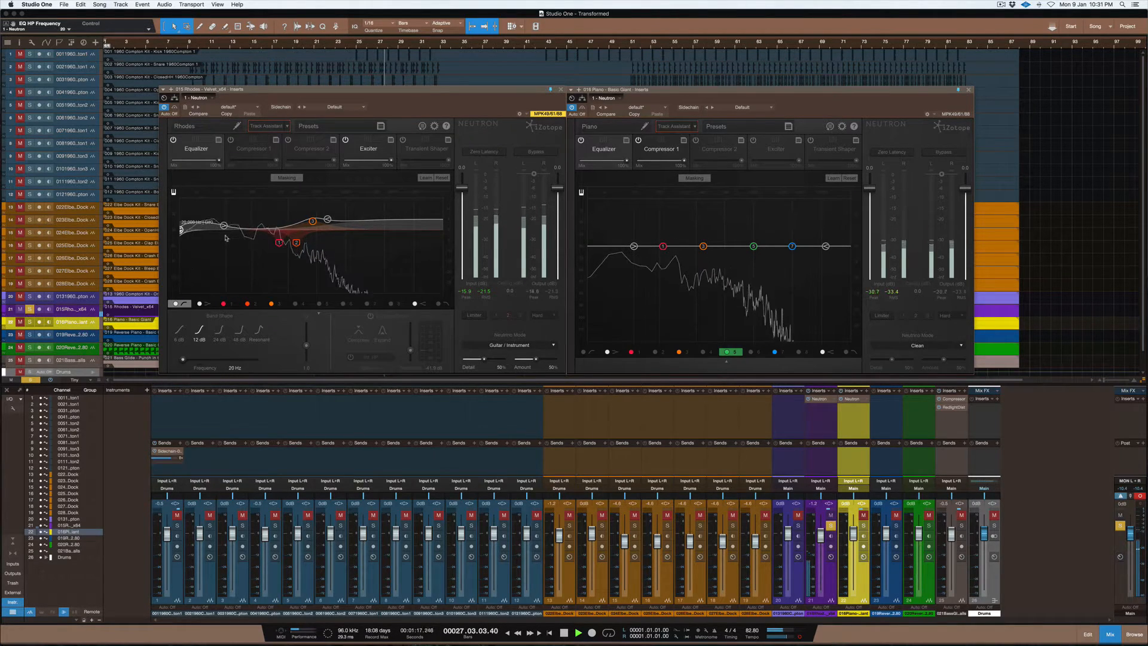
drag(179, 228, 219, 231)
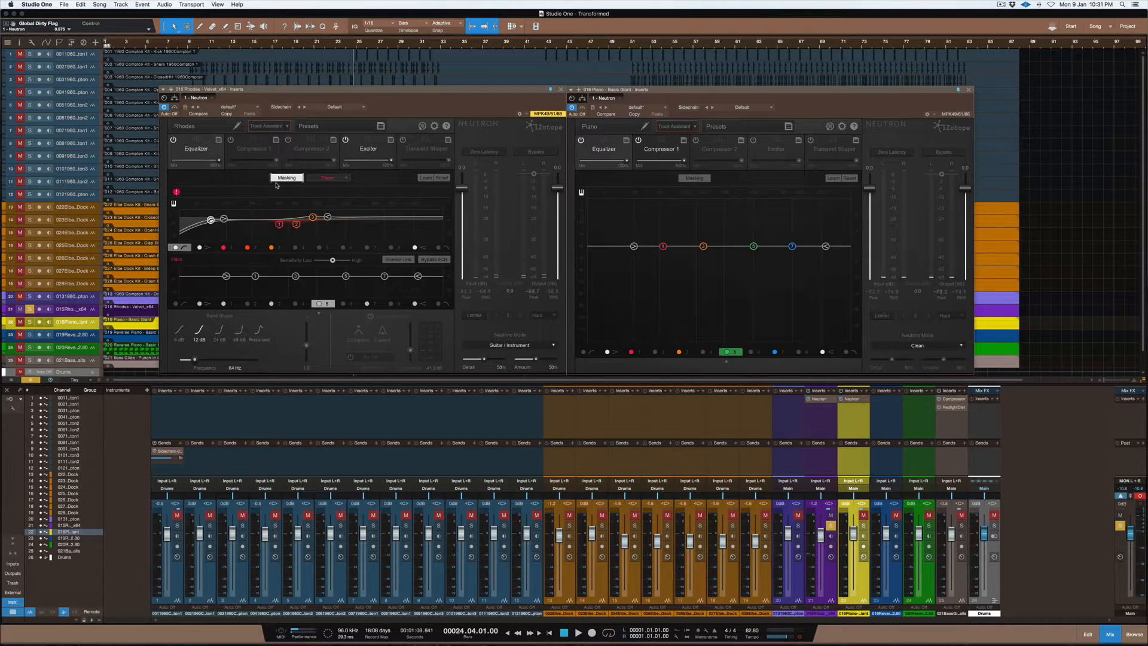
Select a piano band in the masking comparison and close the Rhodes Neutron window.
click(578, 632)
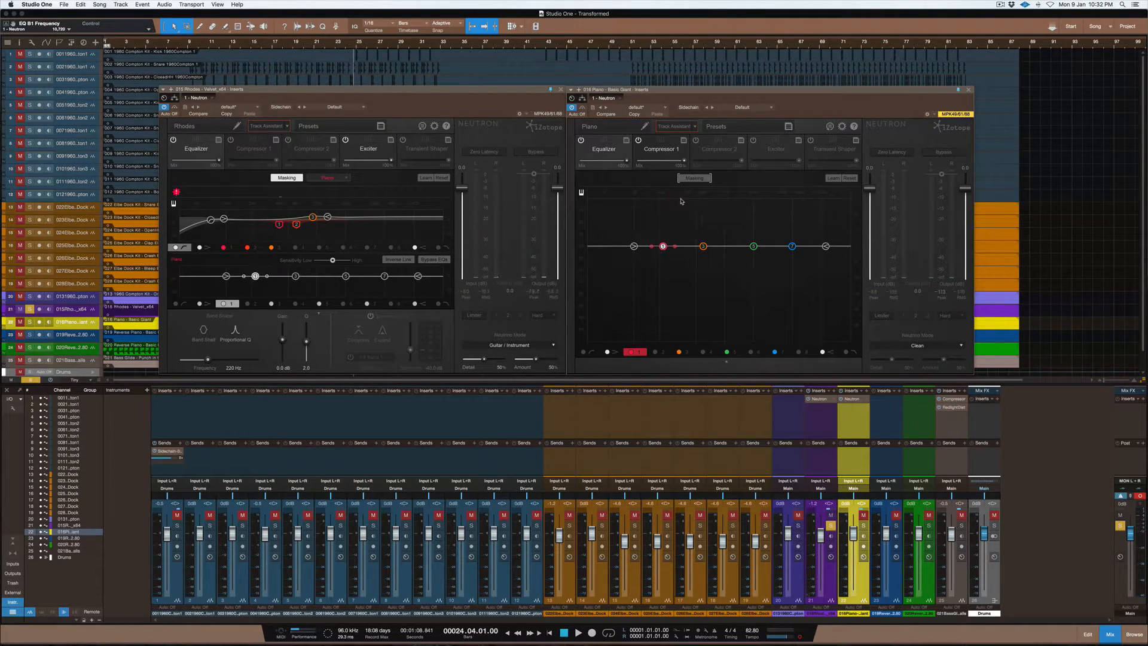
mouse_move(678, 215)
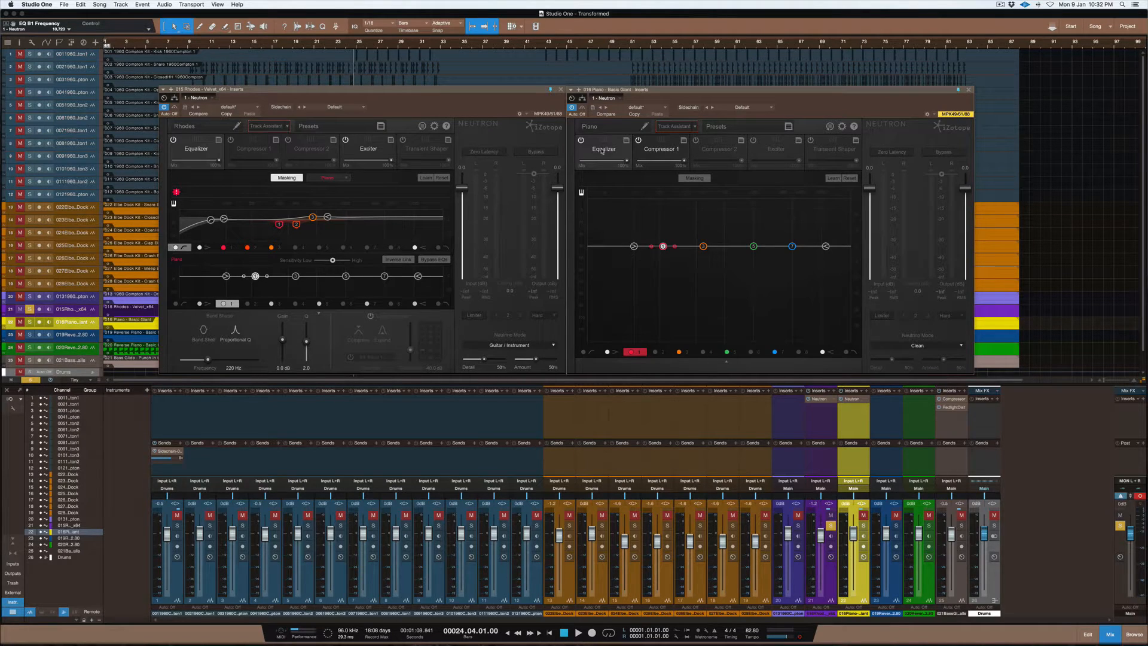
click(999, 4)
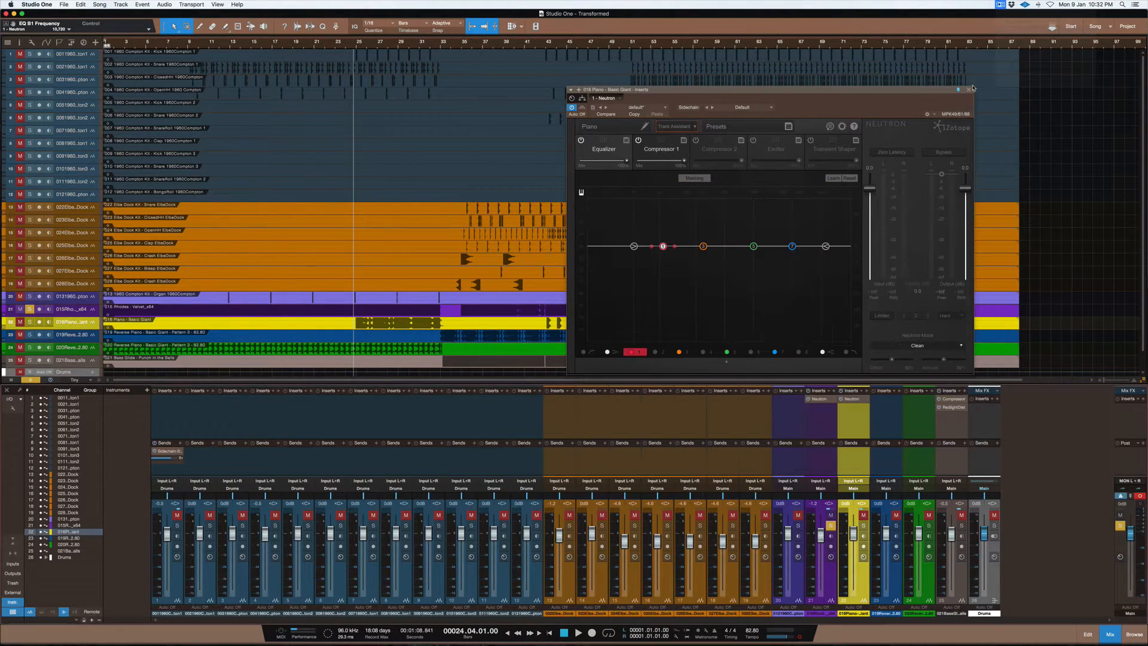
Close the piano's Neutron window, leaving no plug-in windows open.
click(973, 89)
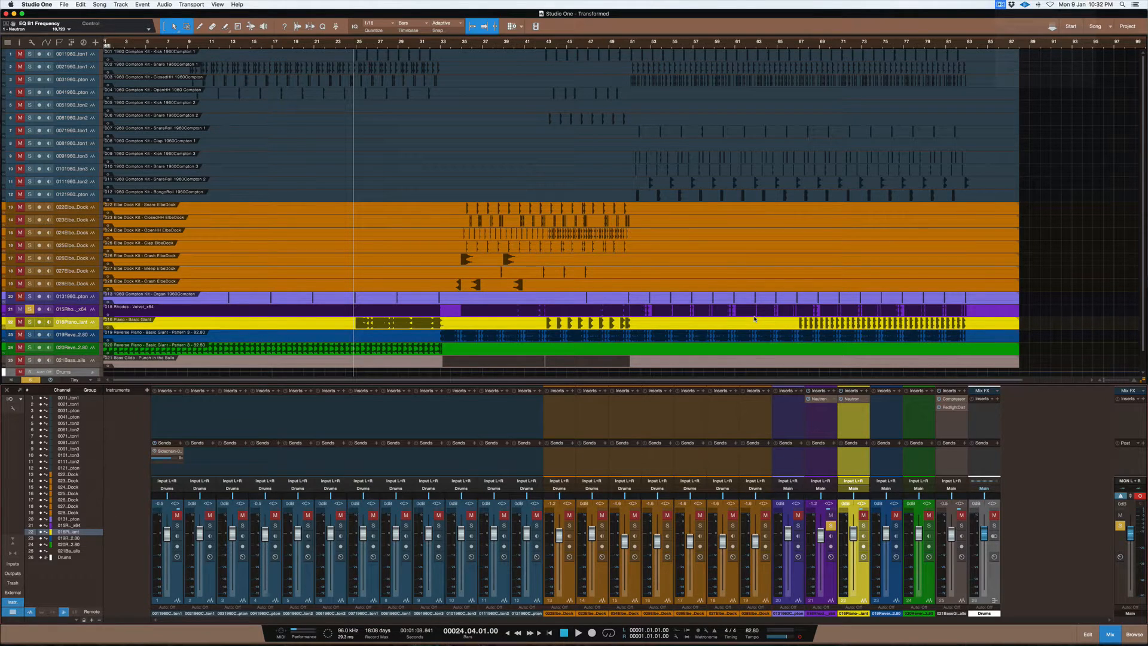
mouse_move(748, 317)
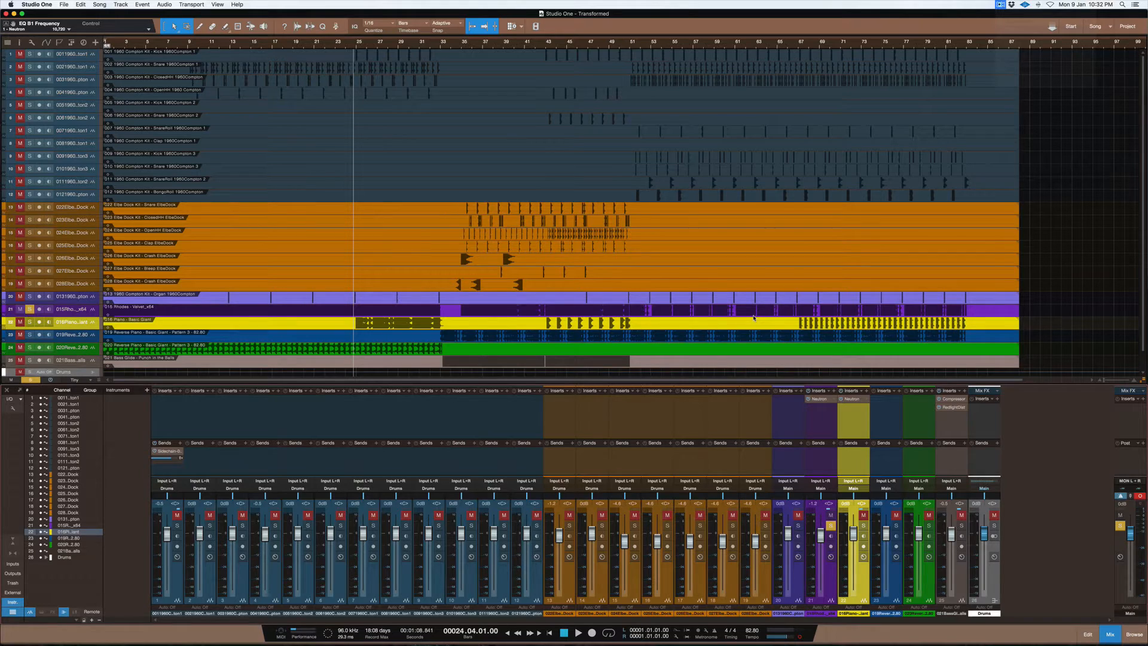
mouse_move(767, 407)
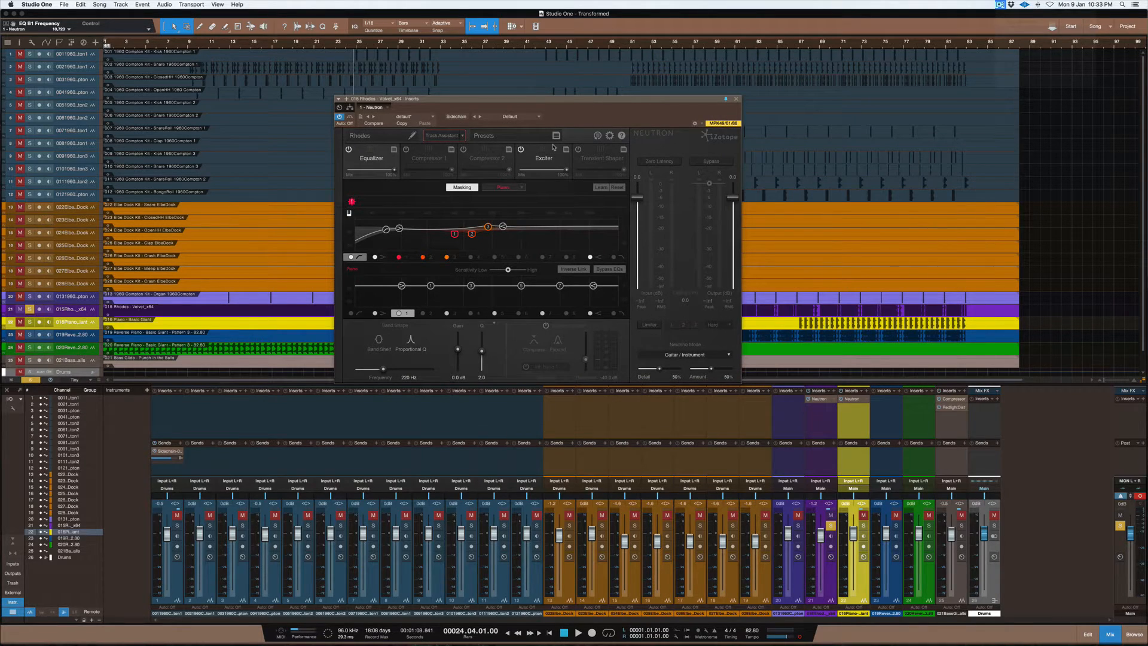
Turn off masking and select a Rhodes EQ band for a +1.4 dB lift near 300 Hz.
click(461, 187)
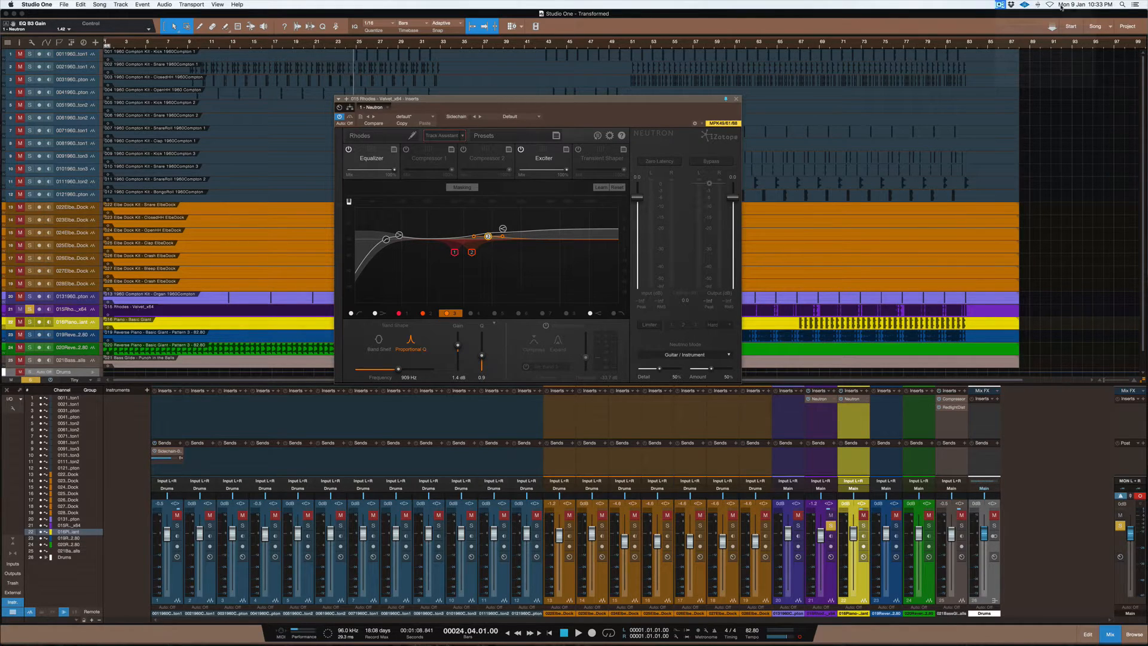
click(998, 4)
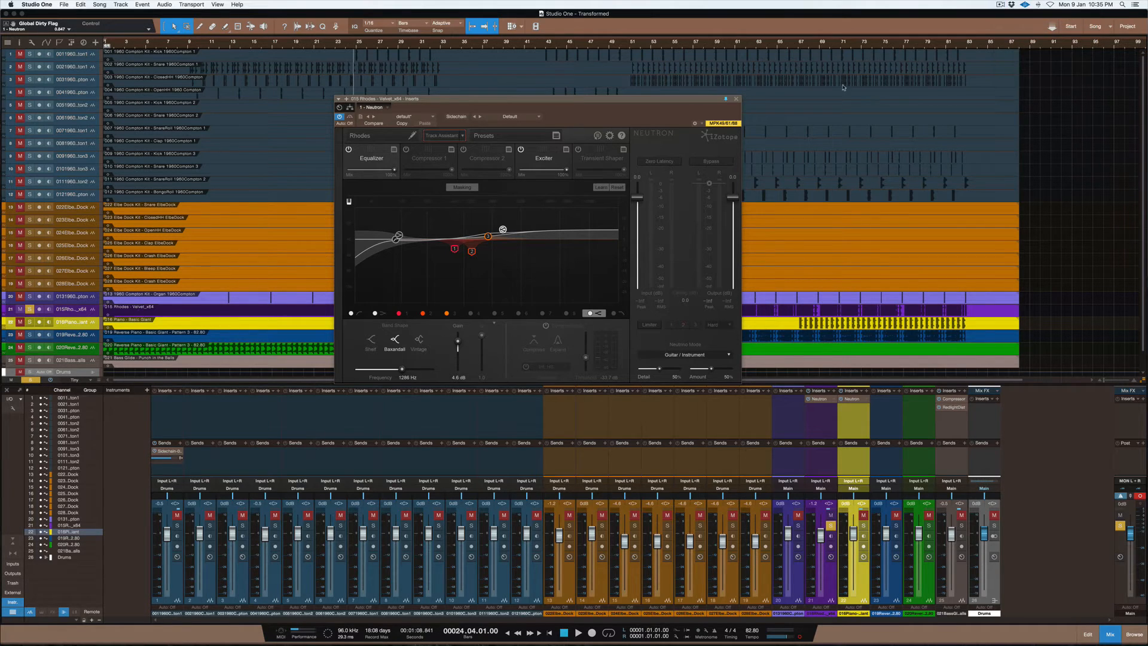
mouse_move(828, 94)
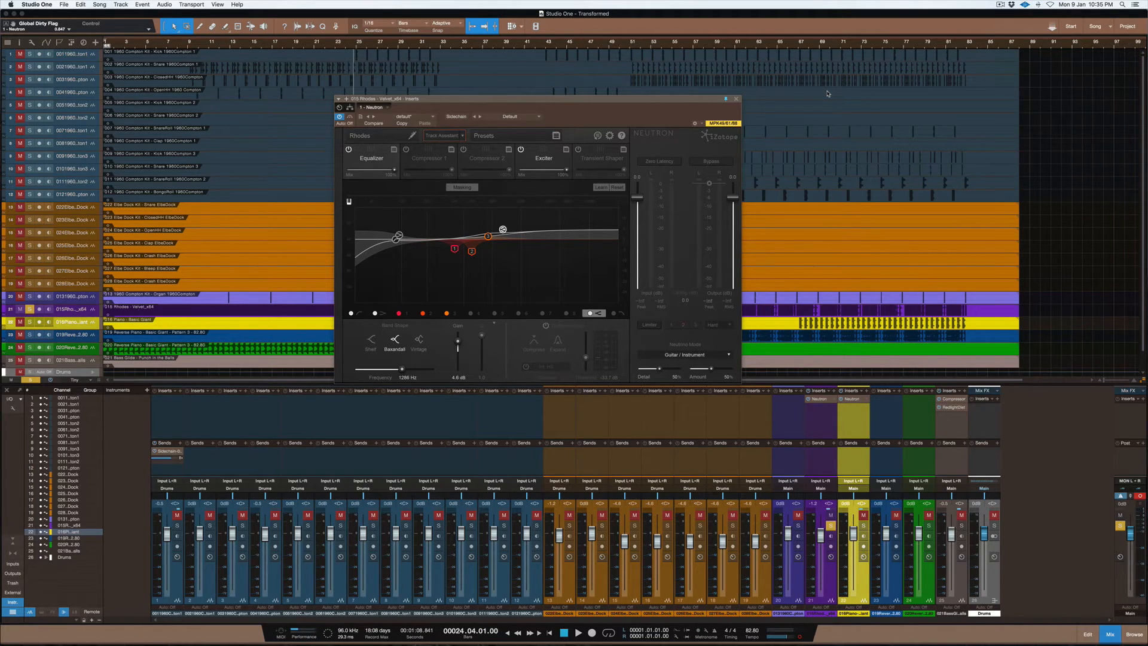
mouse_move(815, 132)
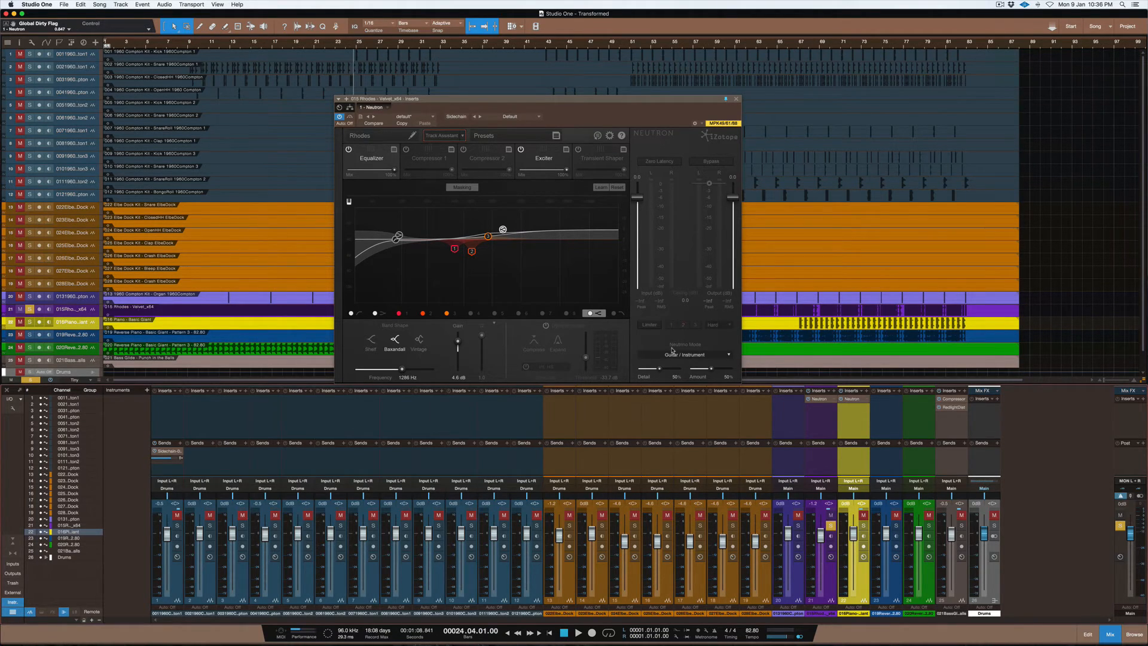
mouse_move(696, 360)
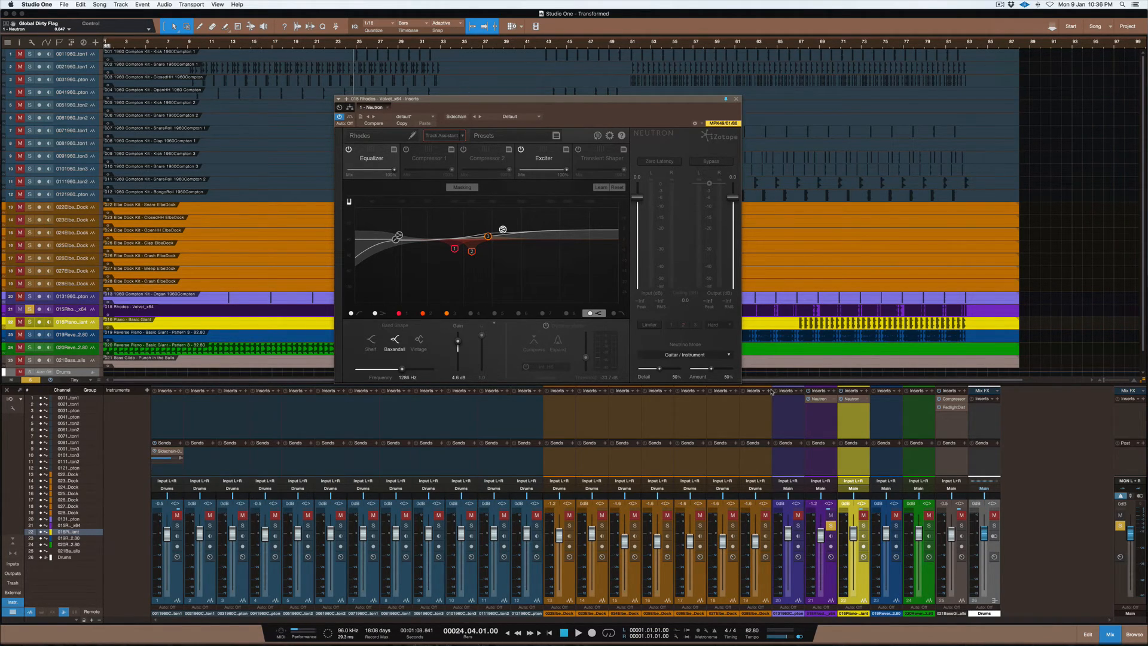
mouse_move(820, 375)
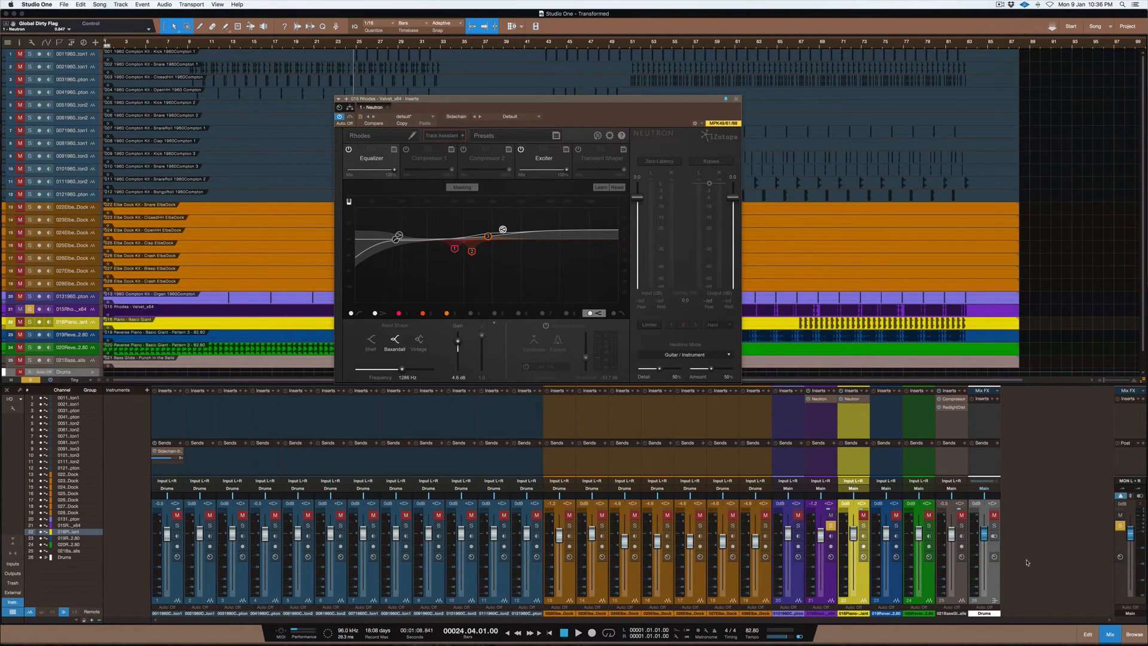
mouse_move(964, 558)
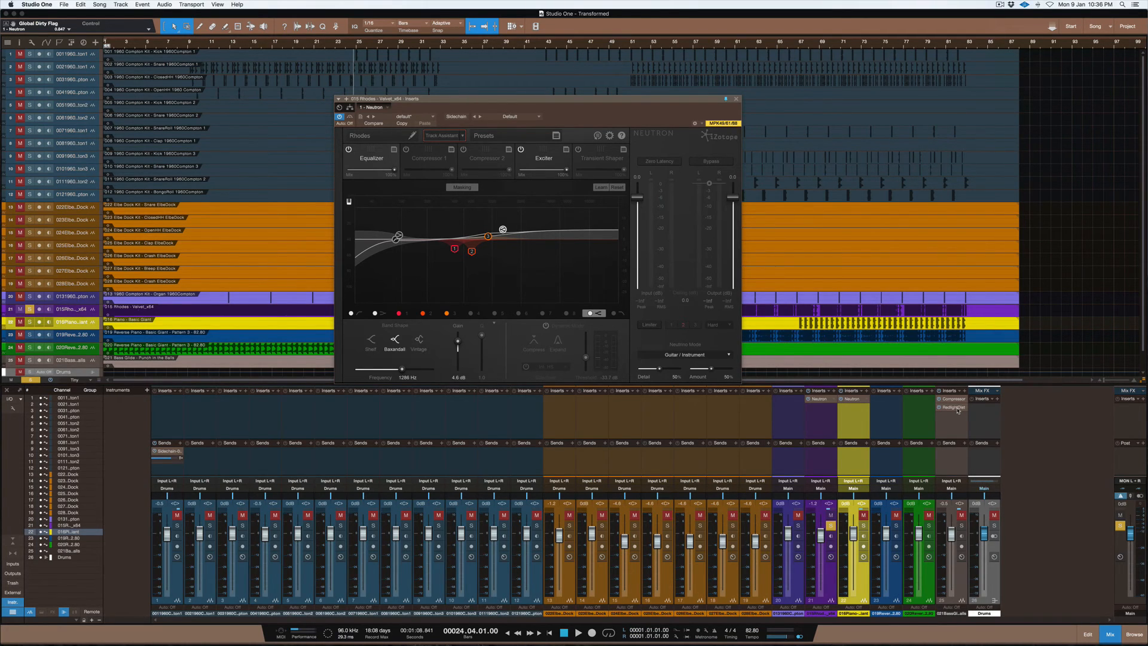
mouse_move(900, 411)
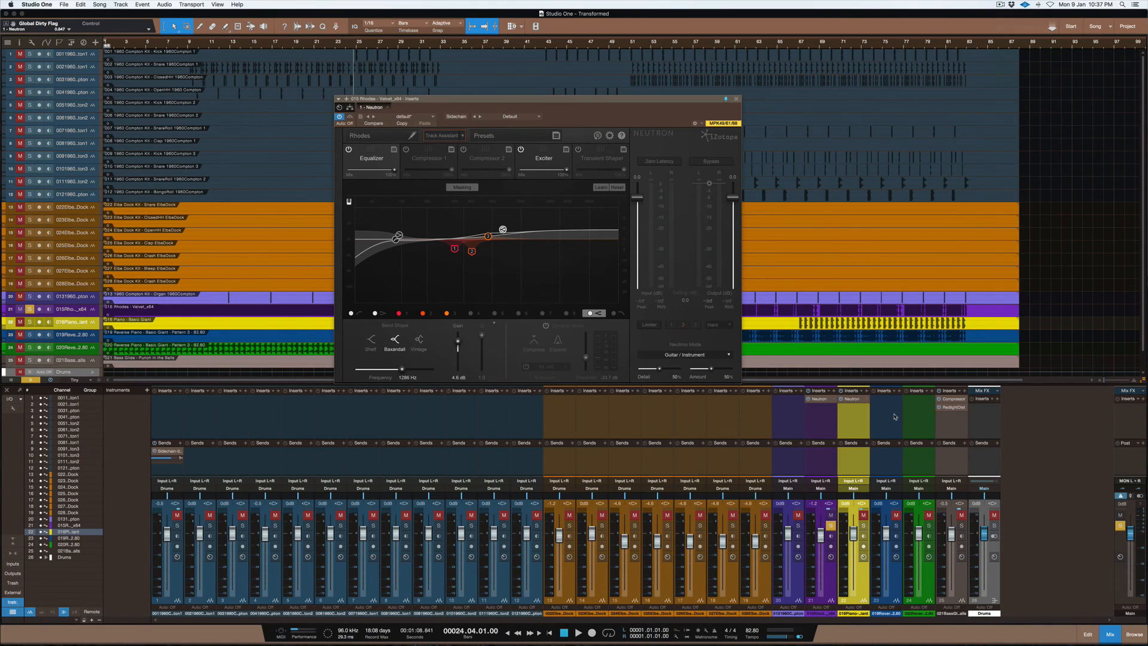
mouse_move(890, 419)
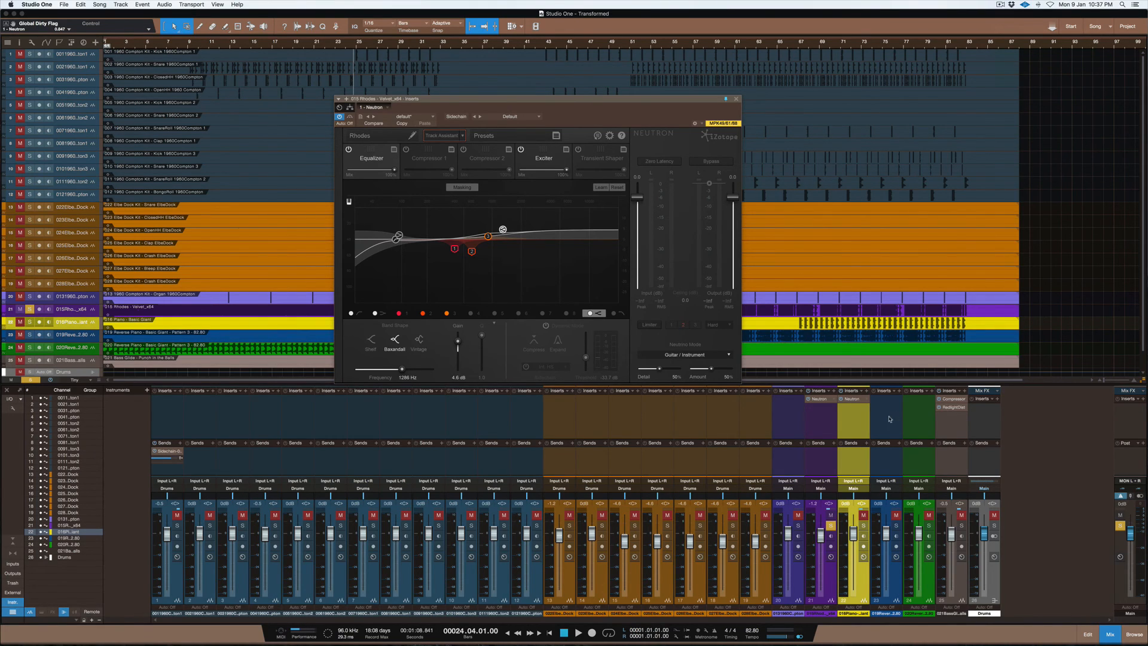
mouse_move(819, 425)
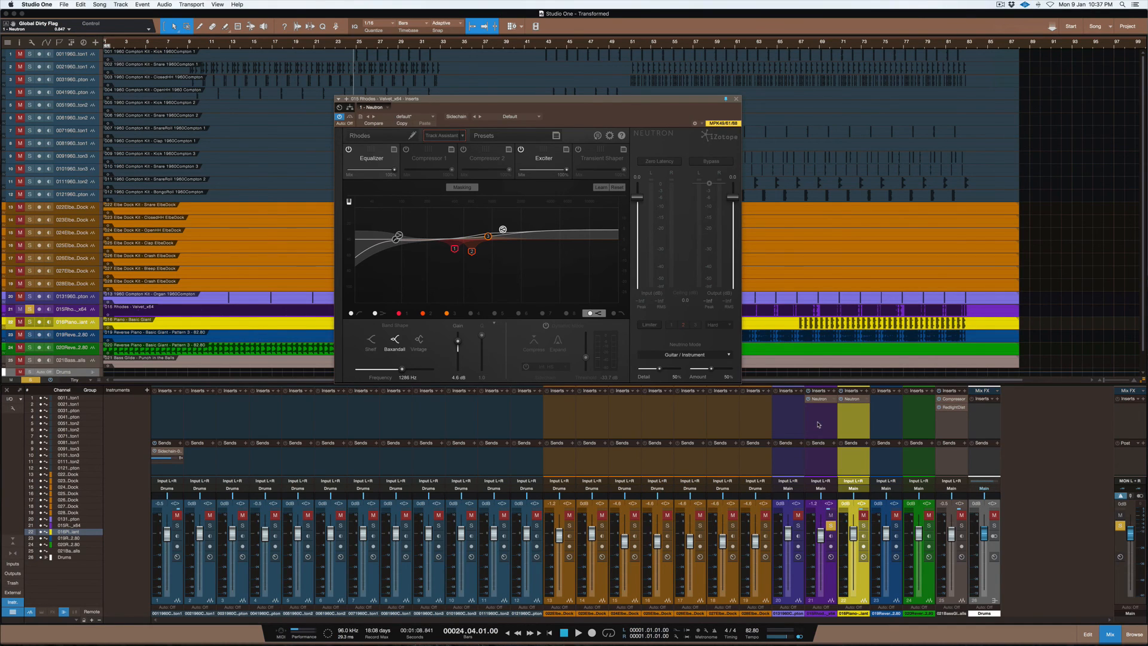
mouse_move(535, 149)
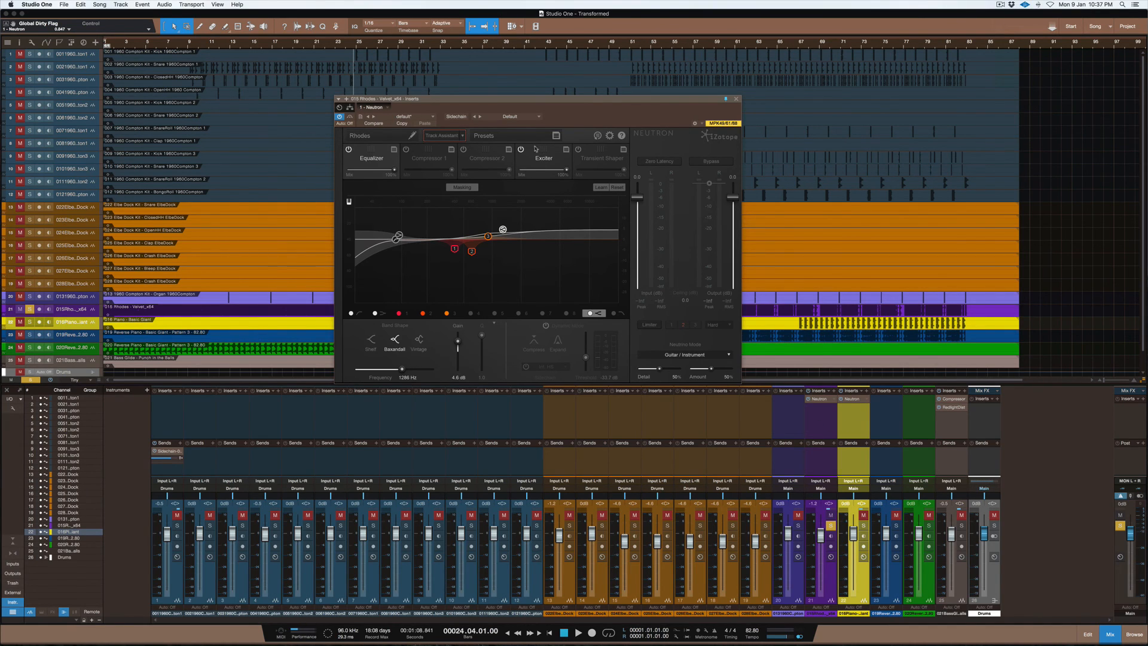